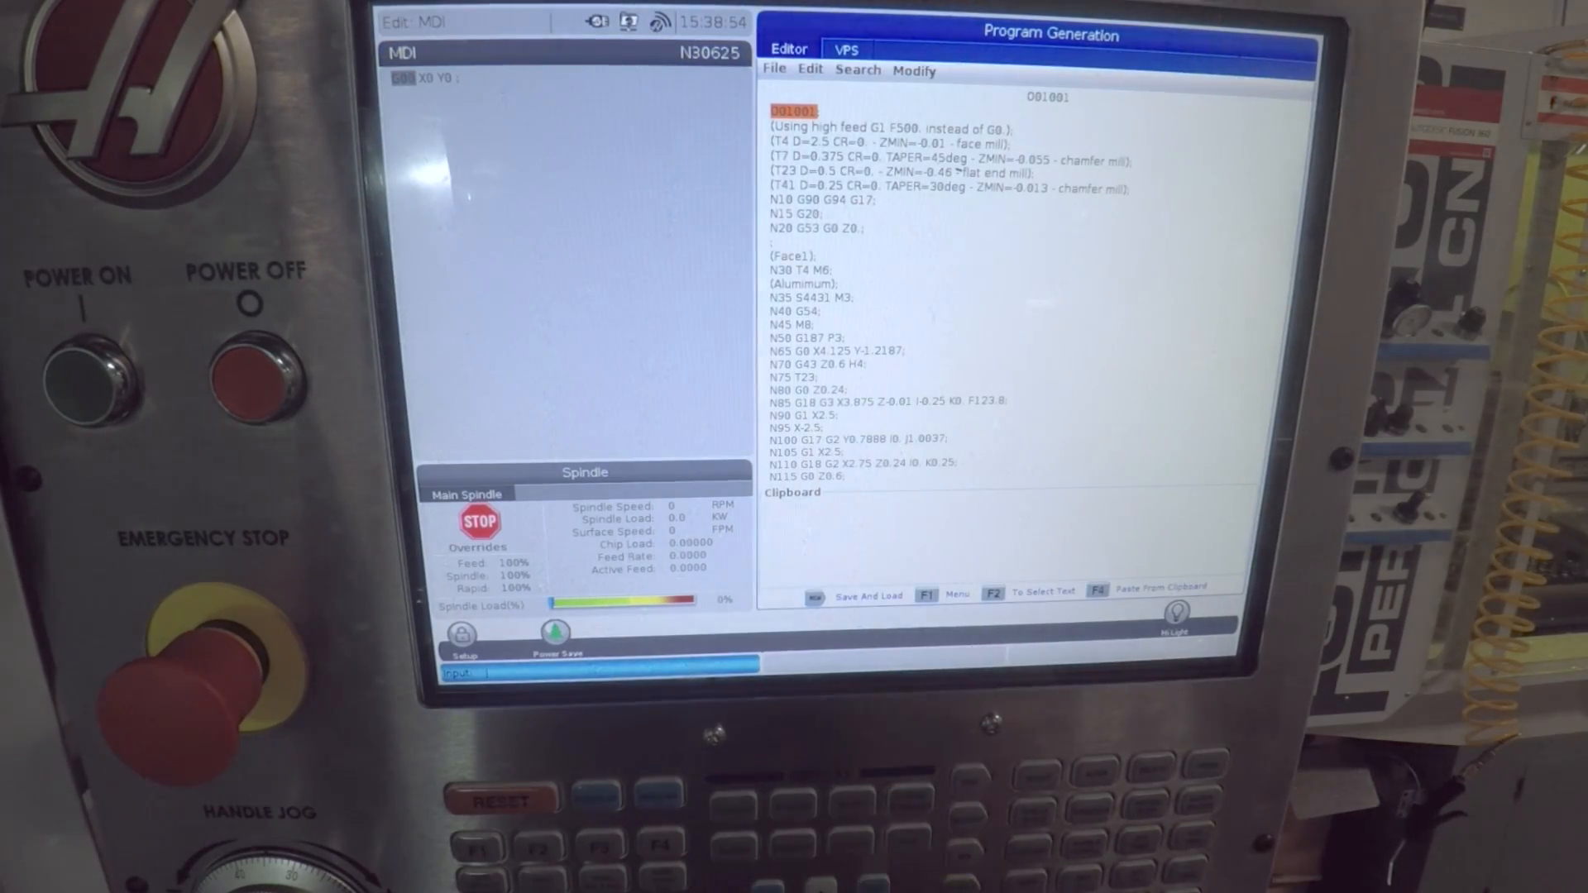
- In the Haas VPS templates, set tool 23 auto non-rotating length measurement with diameter 5
left_click(847, 49)
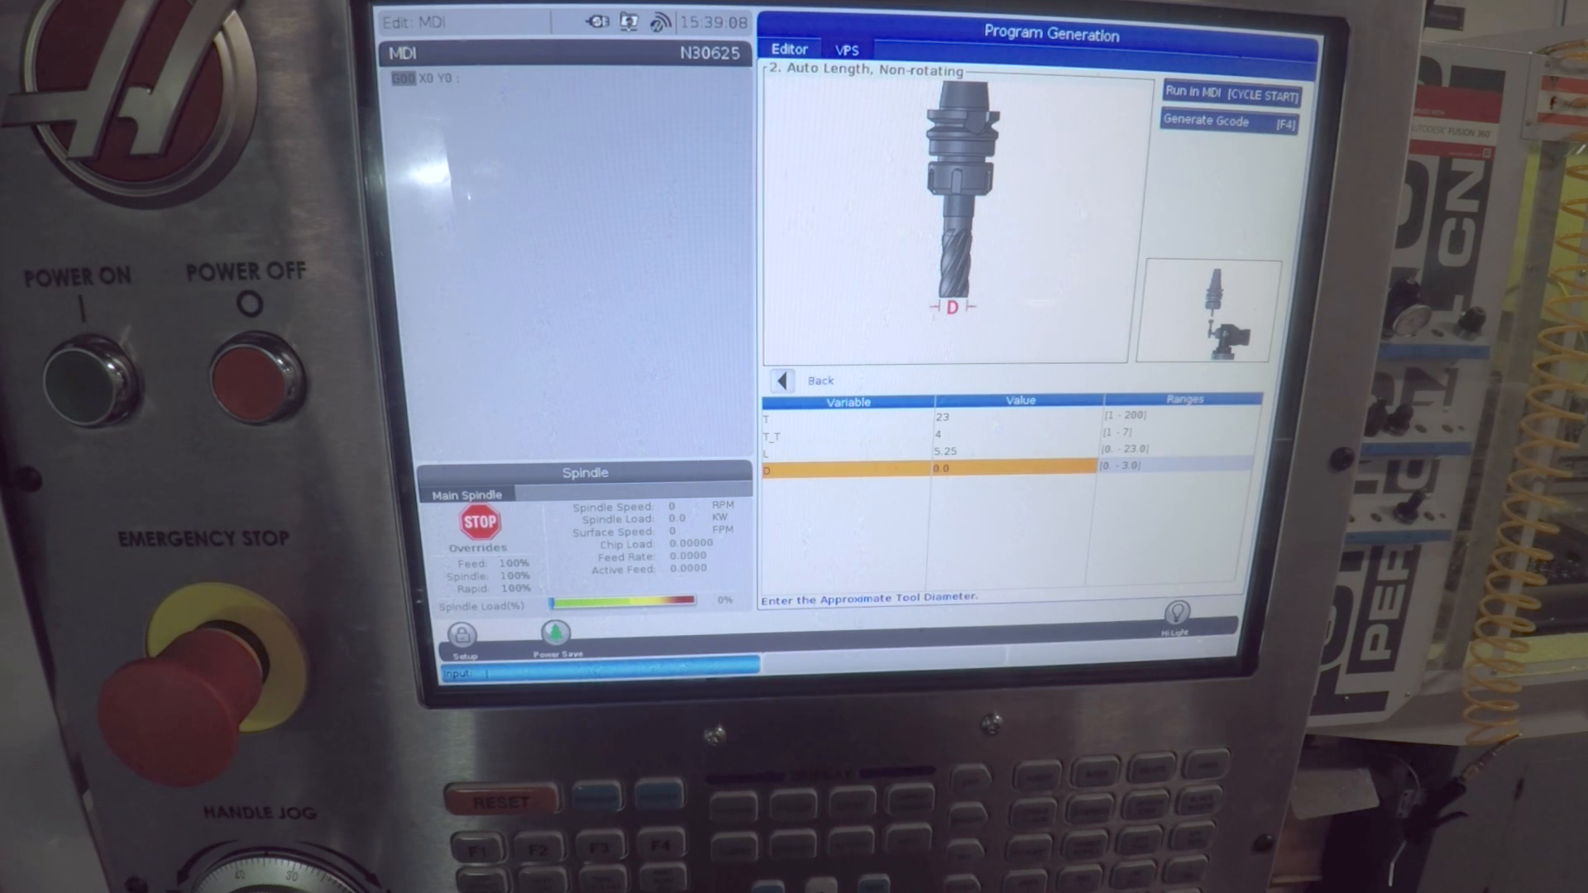
type("5")
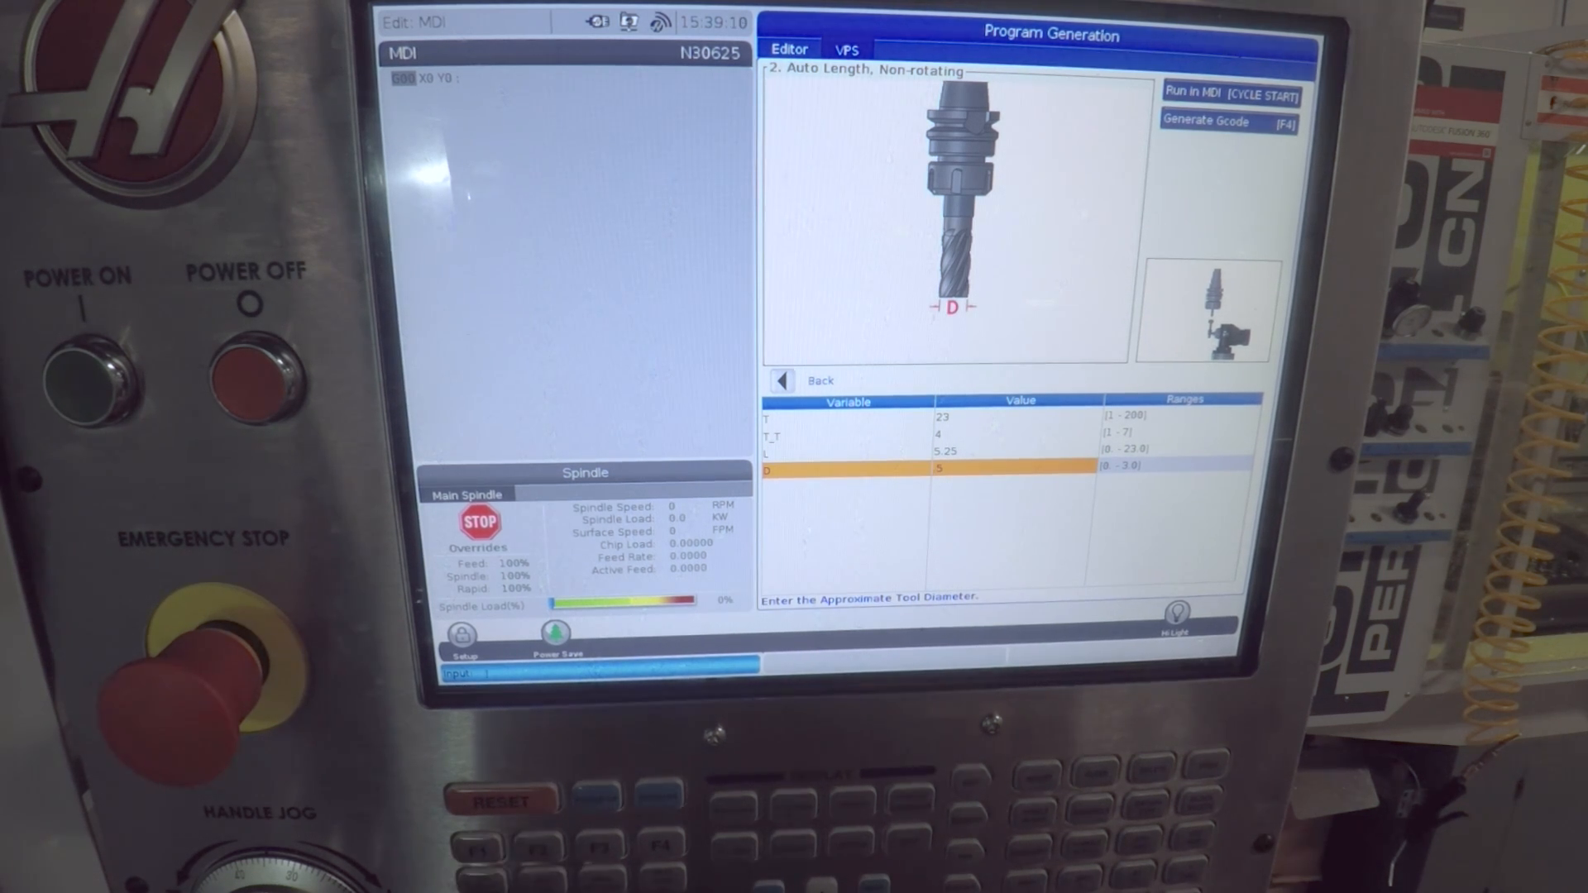
left_click(1228, 121)
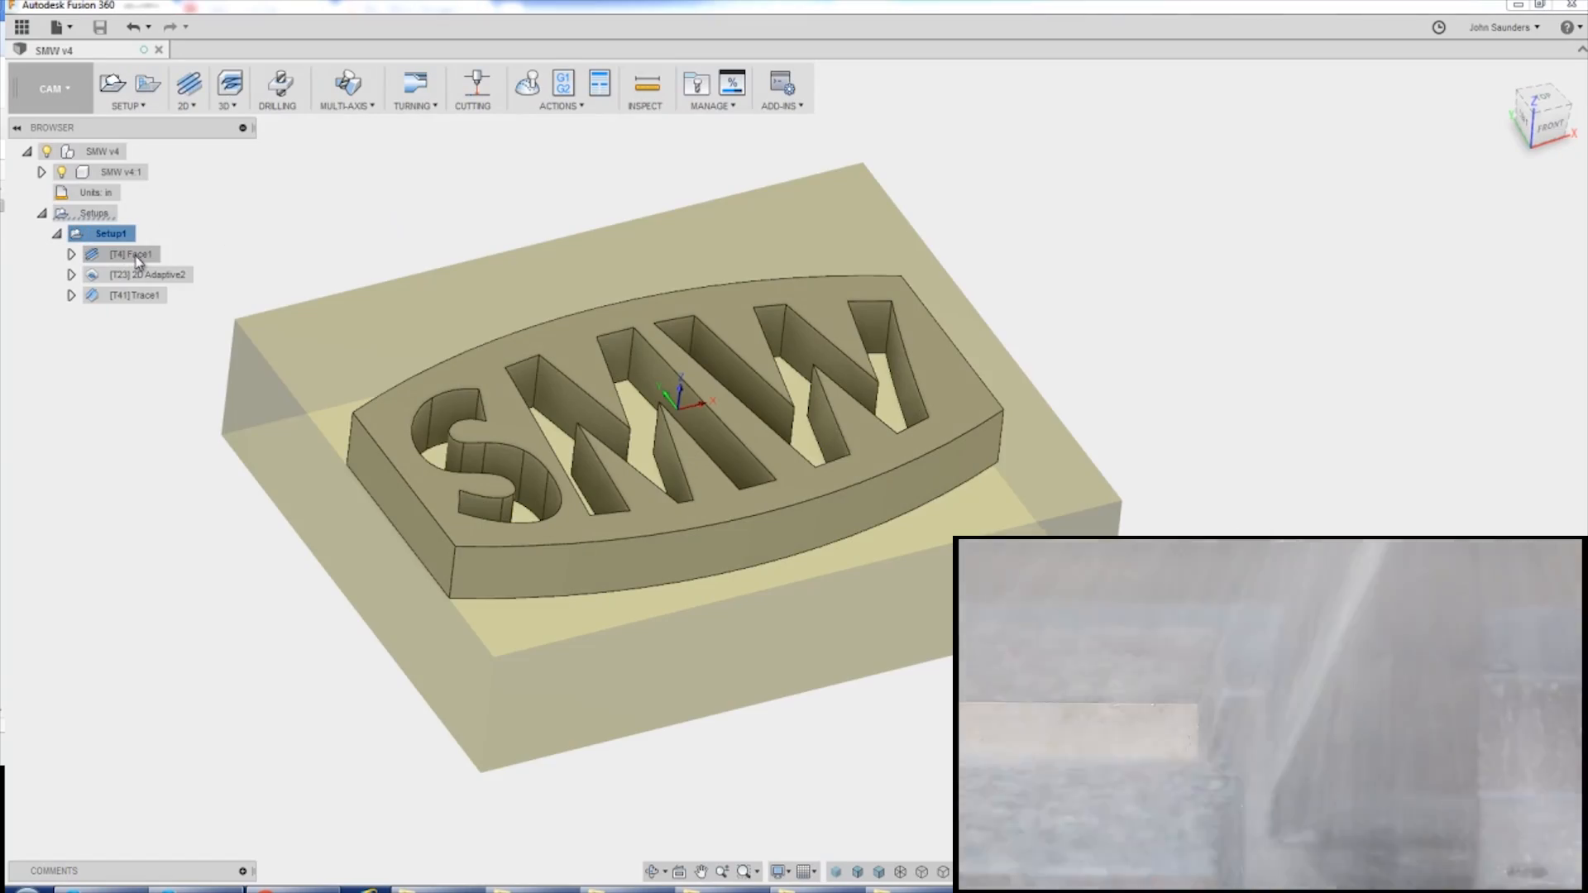
- Switch to the Excel speeds-and-feeds workbook from the taskbar
left_click(133, 254)
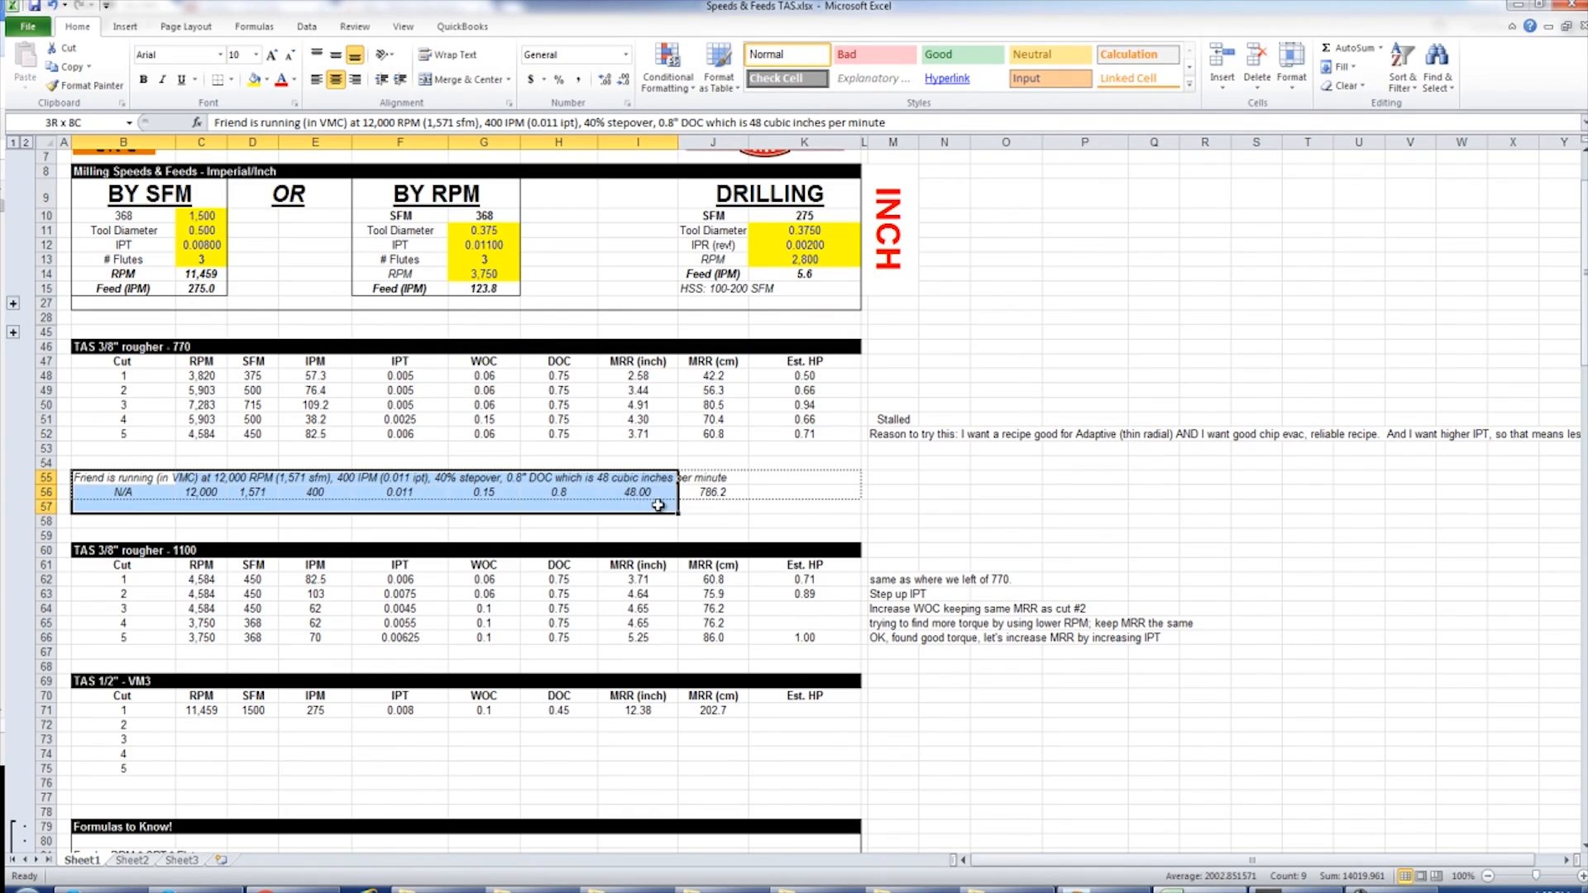
left_click(315, 506)
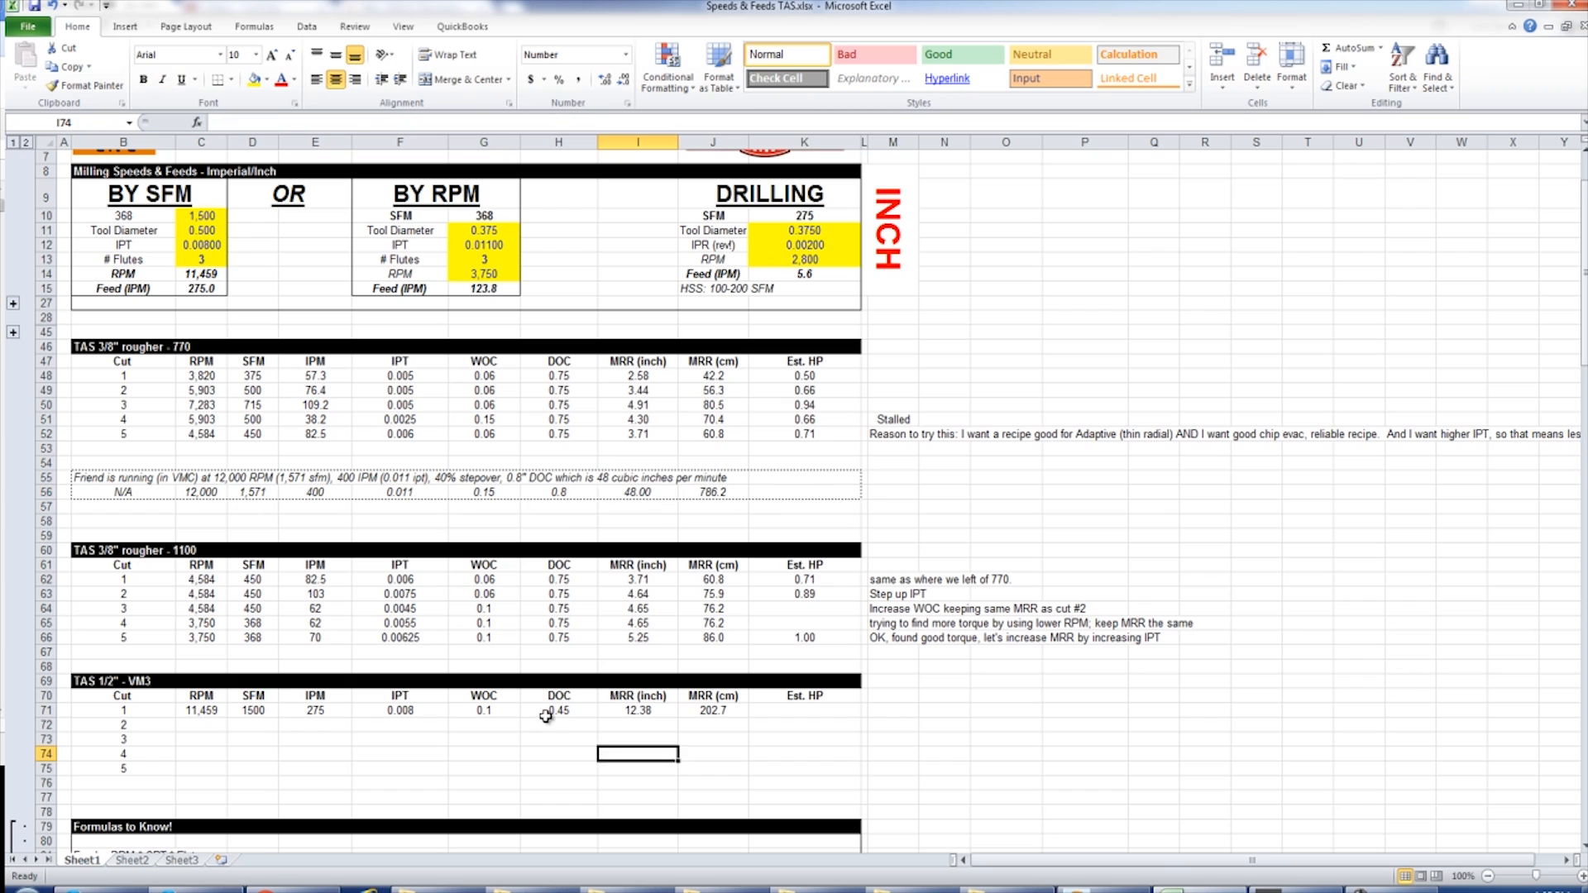
left_click(637, 710)
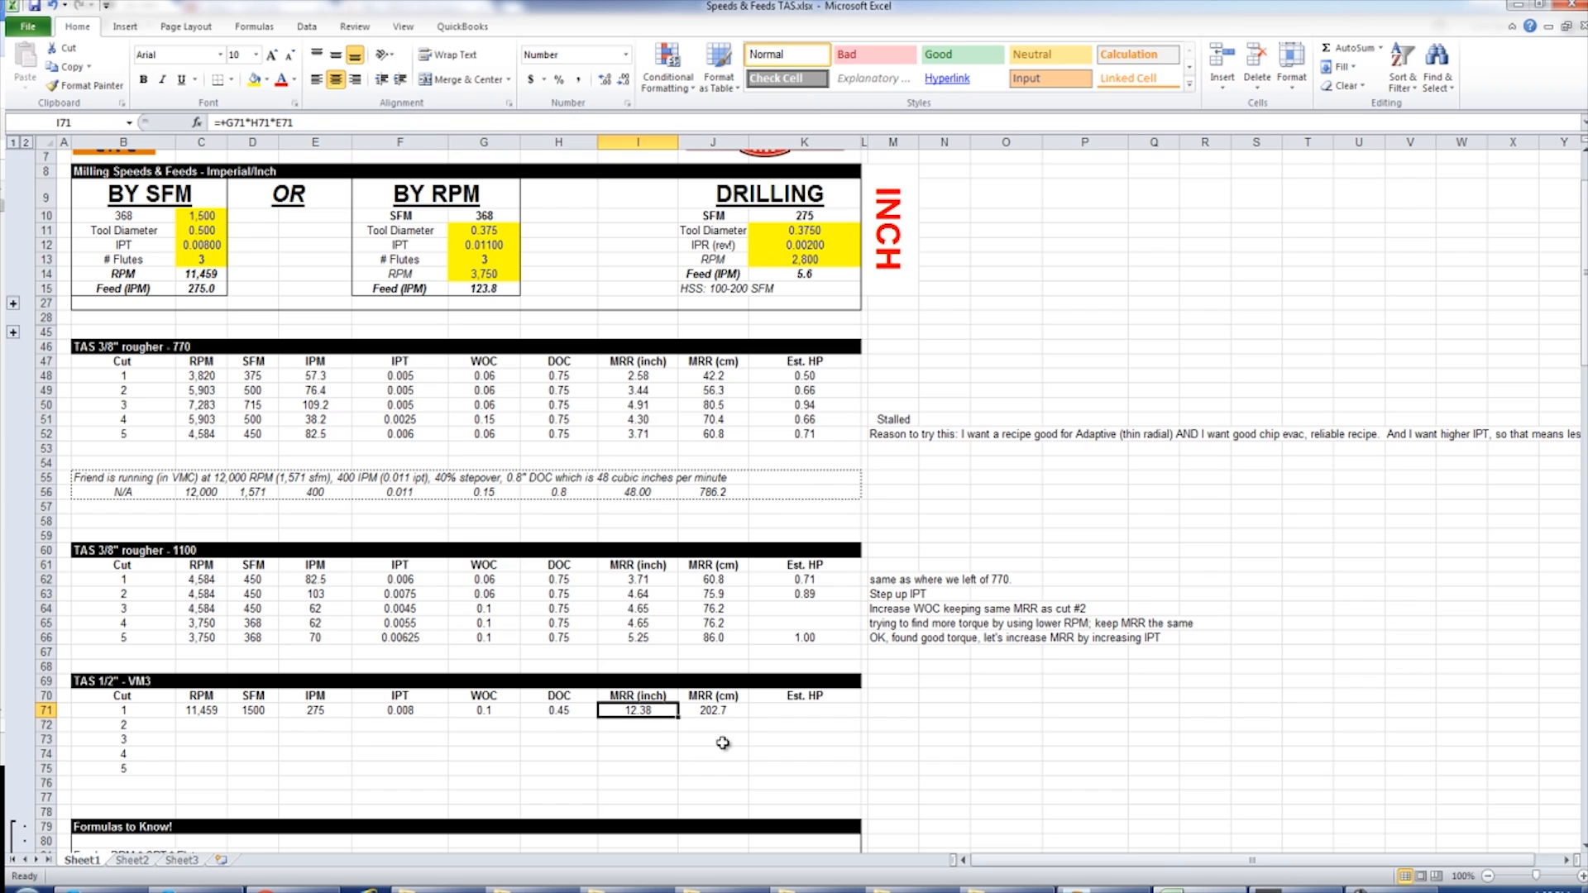
mouse_move(311, 581)
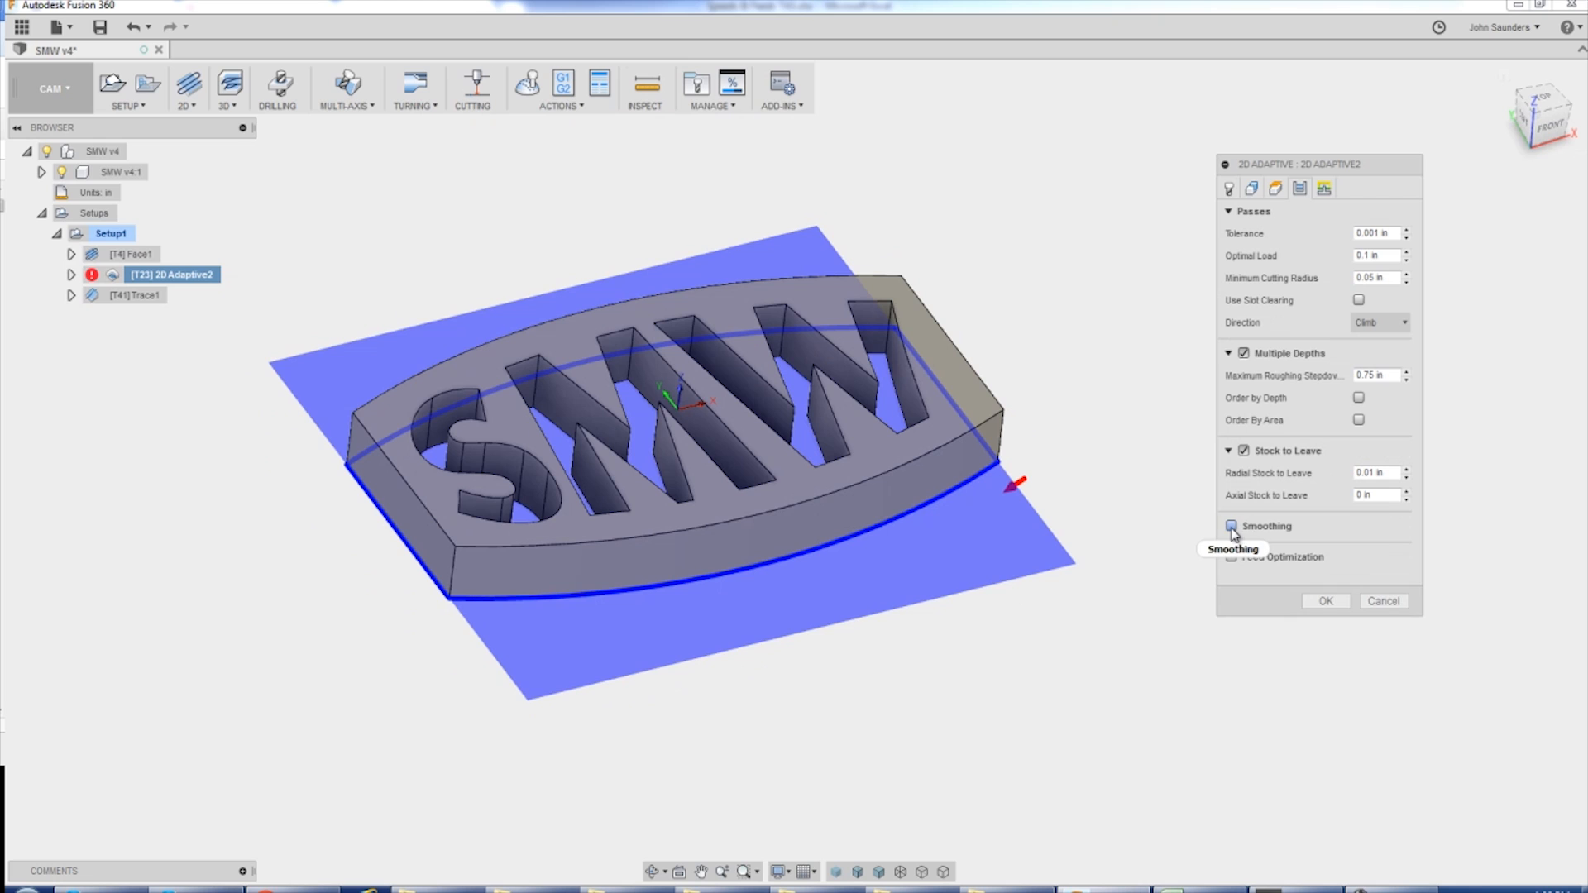
- Enable smoothing at 0.0005 tolerance on 2D Adaptive2 and view its Linking settings
left_click(1231, 526)
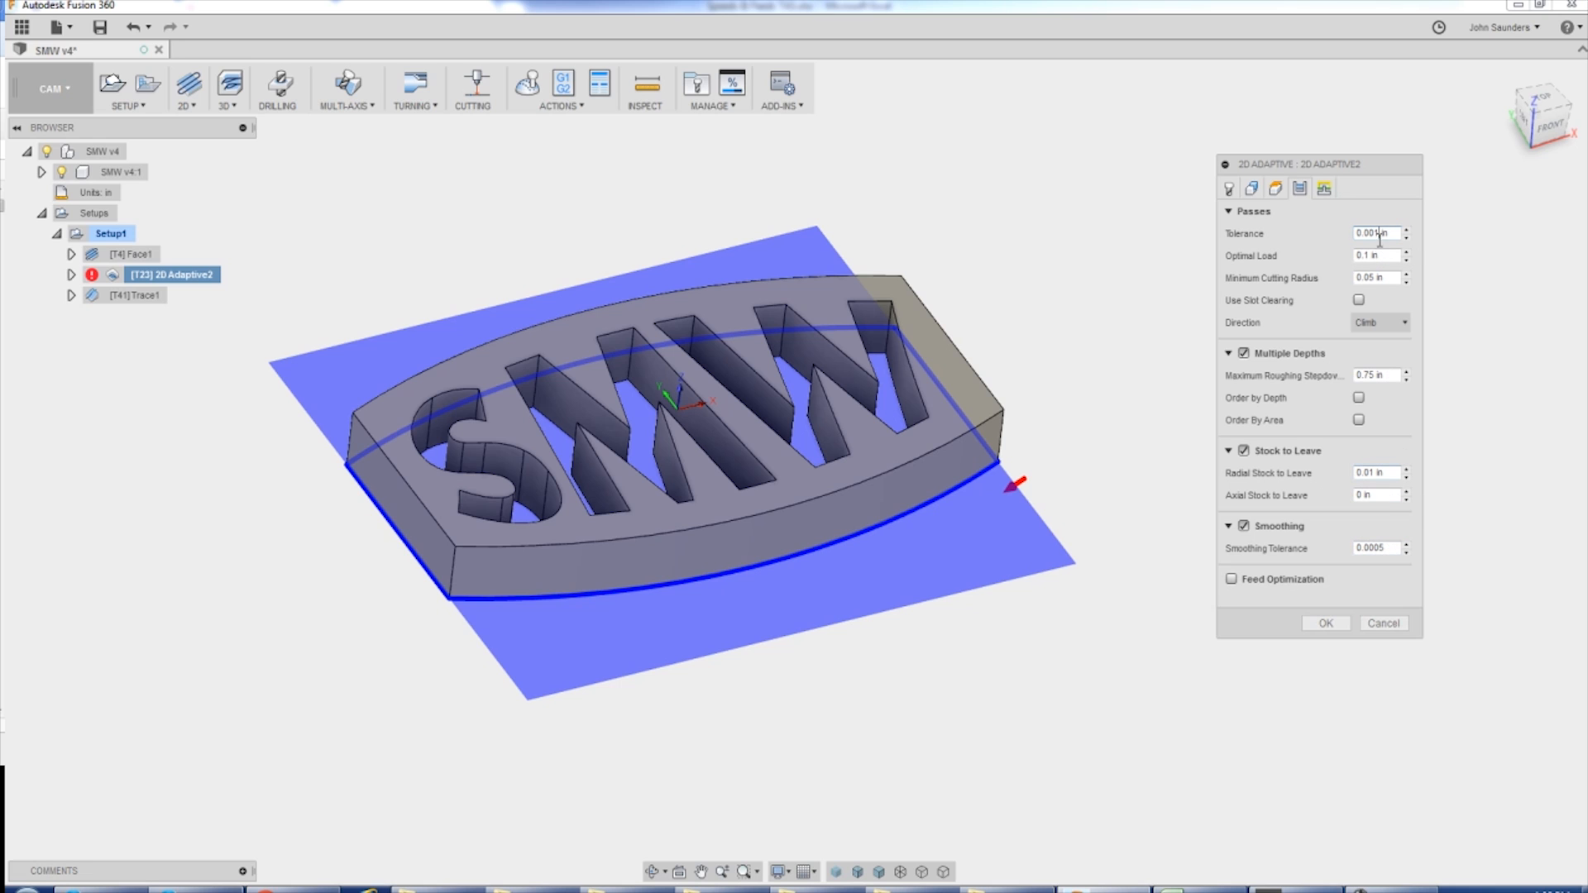
mouse_move(1375, 233)
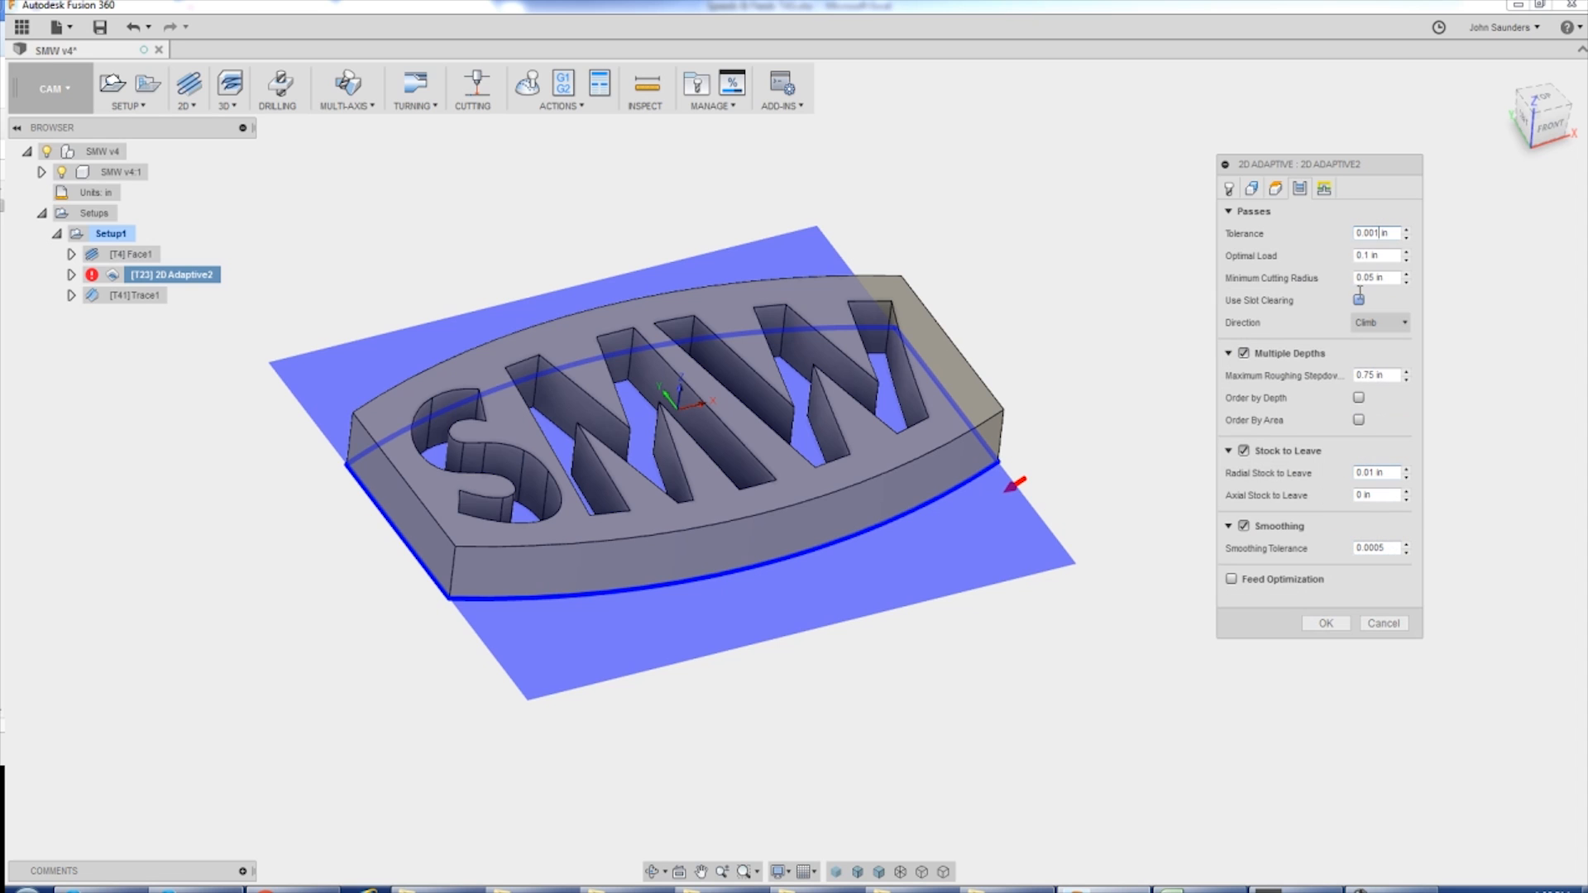
left_click(1299, 189)
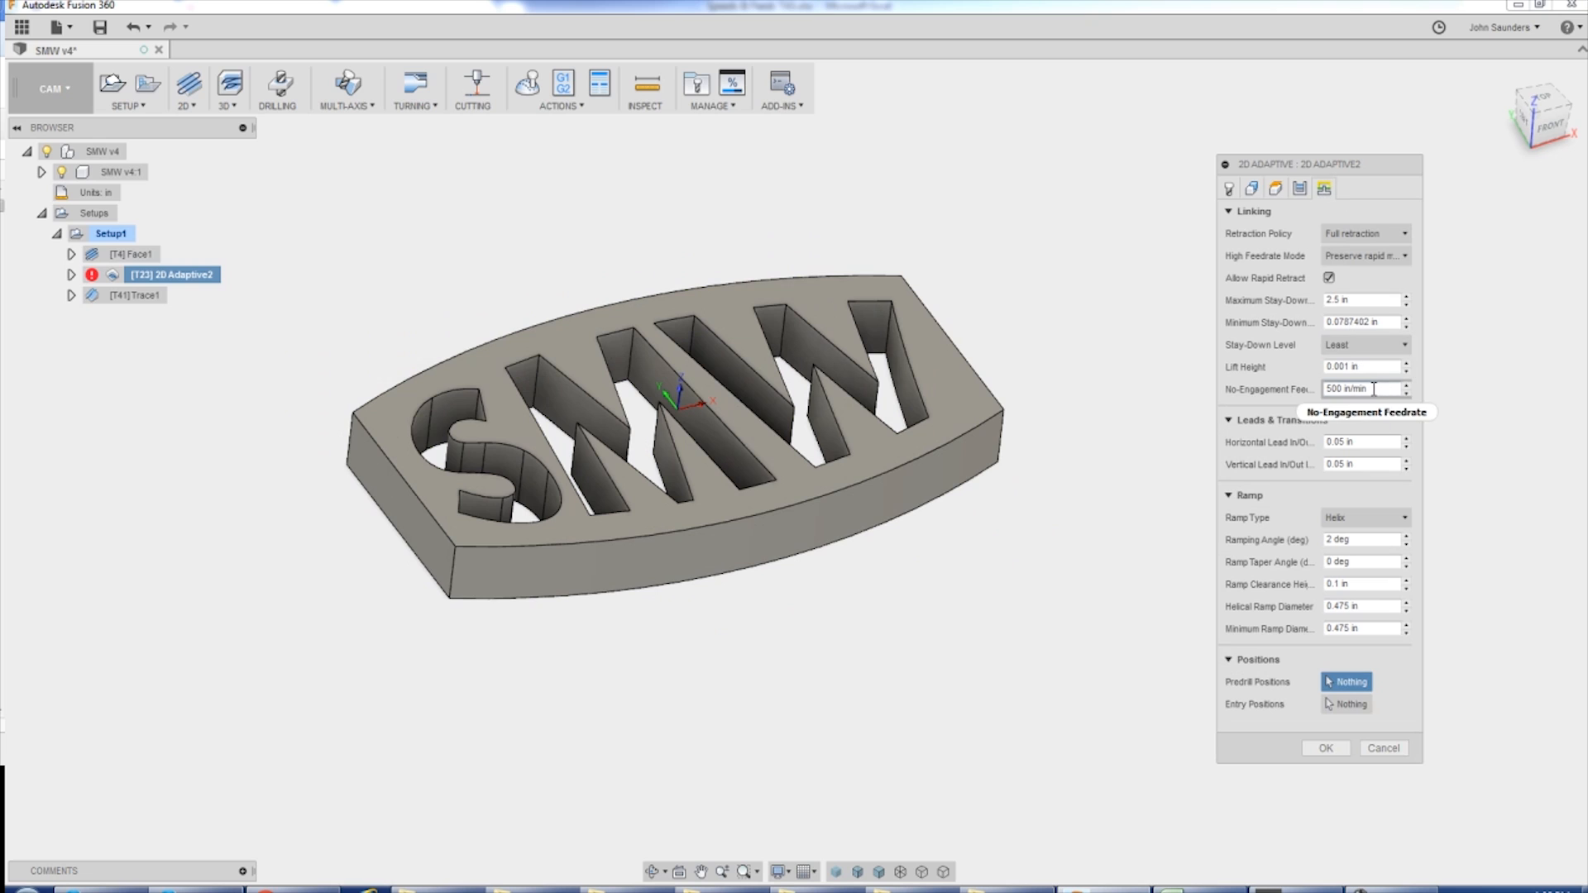
mouse_move(1418, 694)
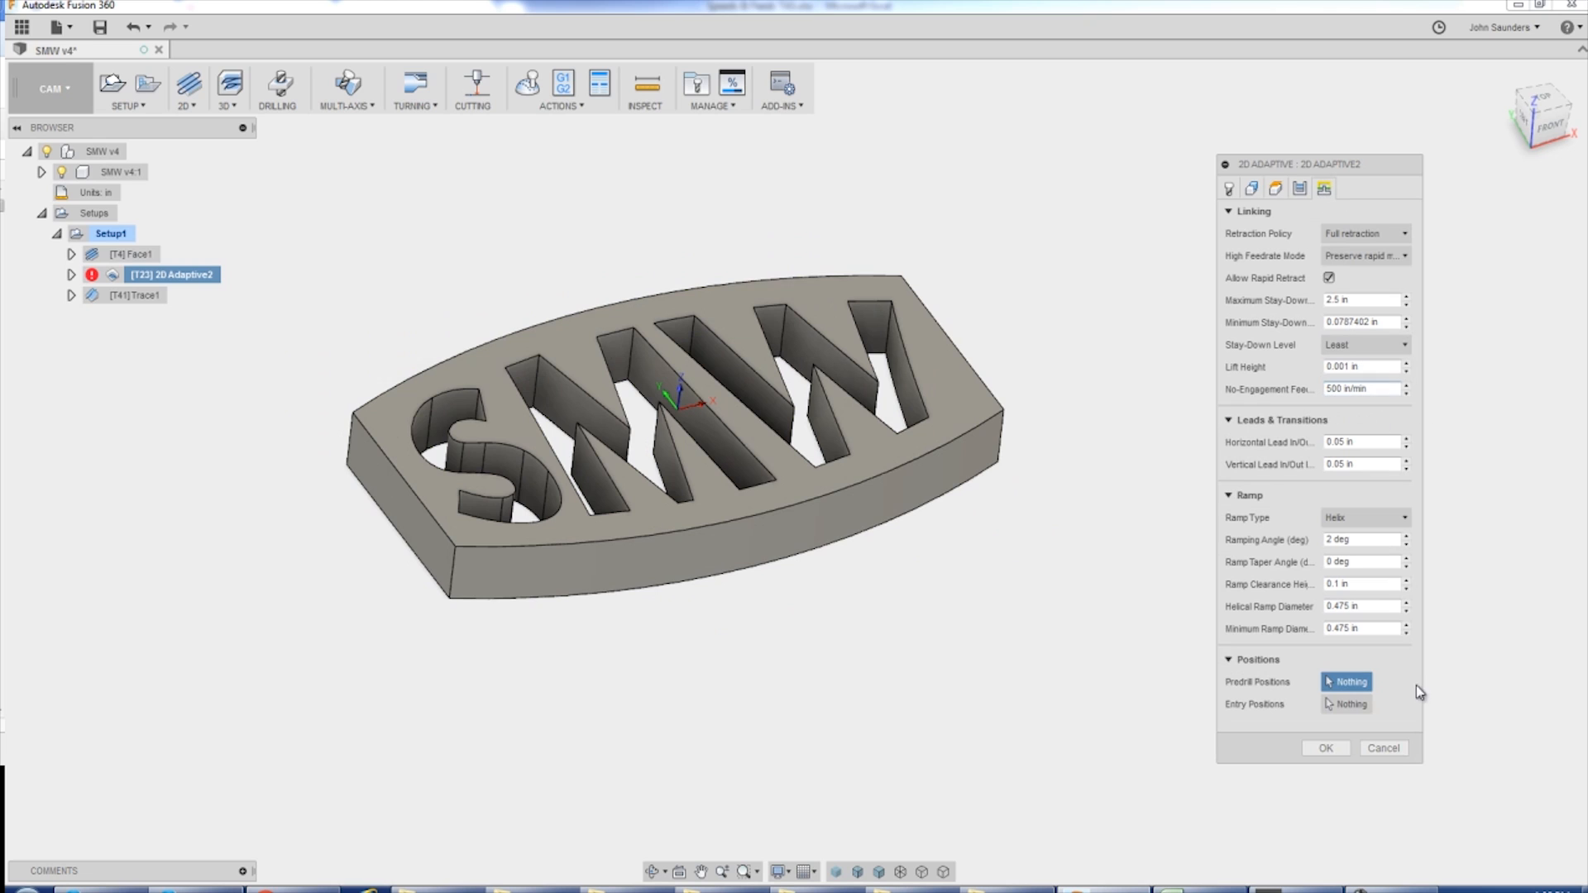
- Accept the 2D Adaptive2 dialog to regenerate the toolpath
left_click(1323, 748)
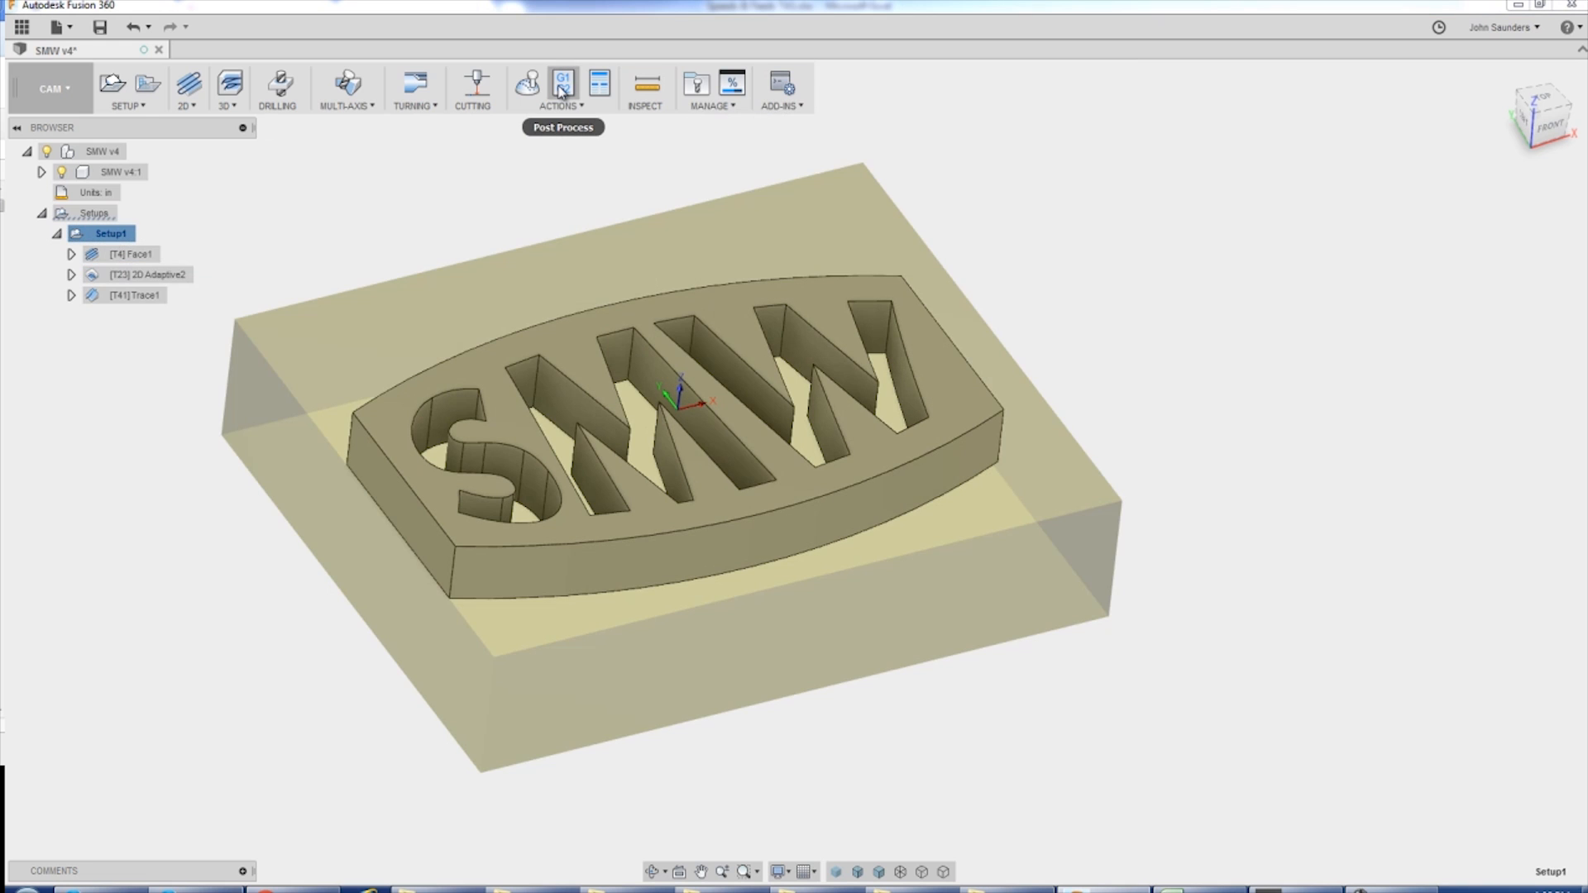
- Start post processing Setup1 with the generic Haas post configuration
left_click(562, 82)
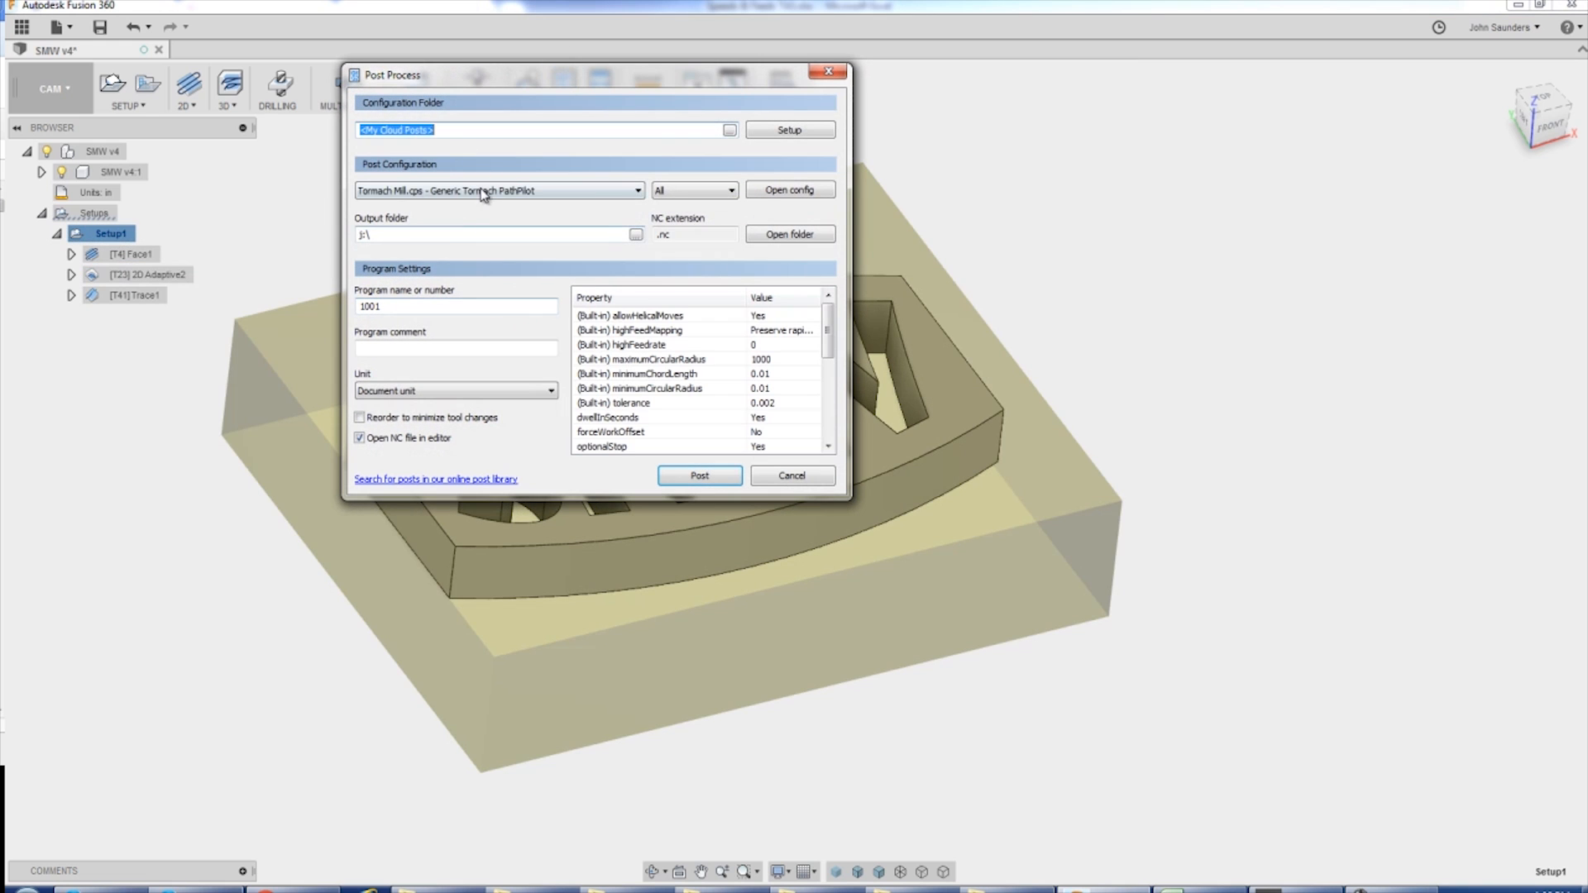
left_click(498, 191)
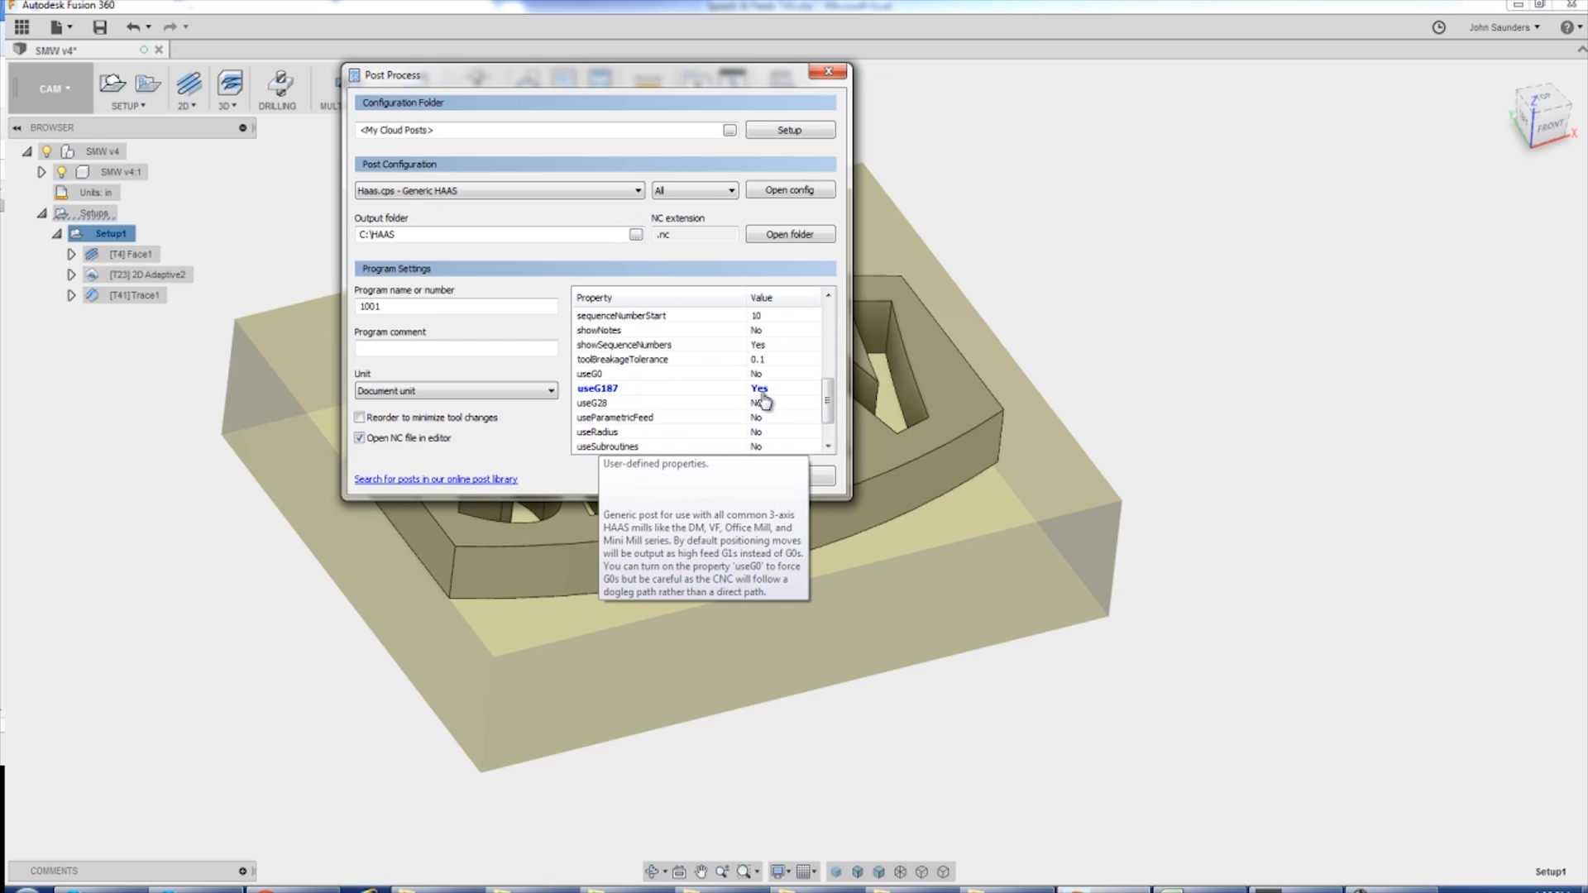
mouse_move(775, 393)
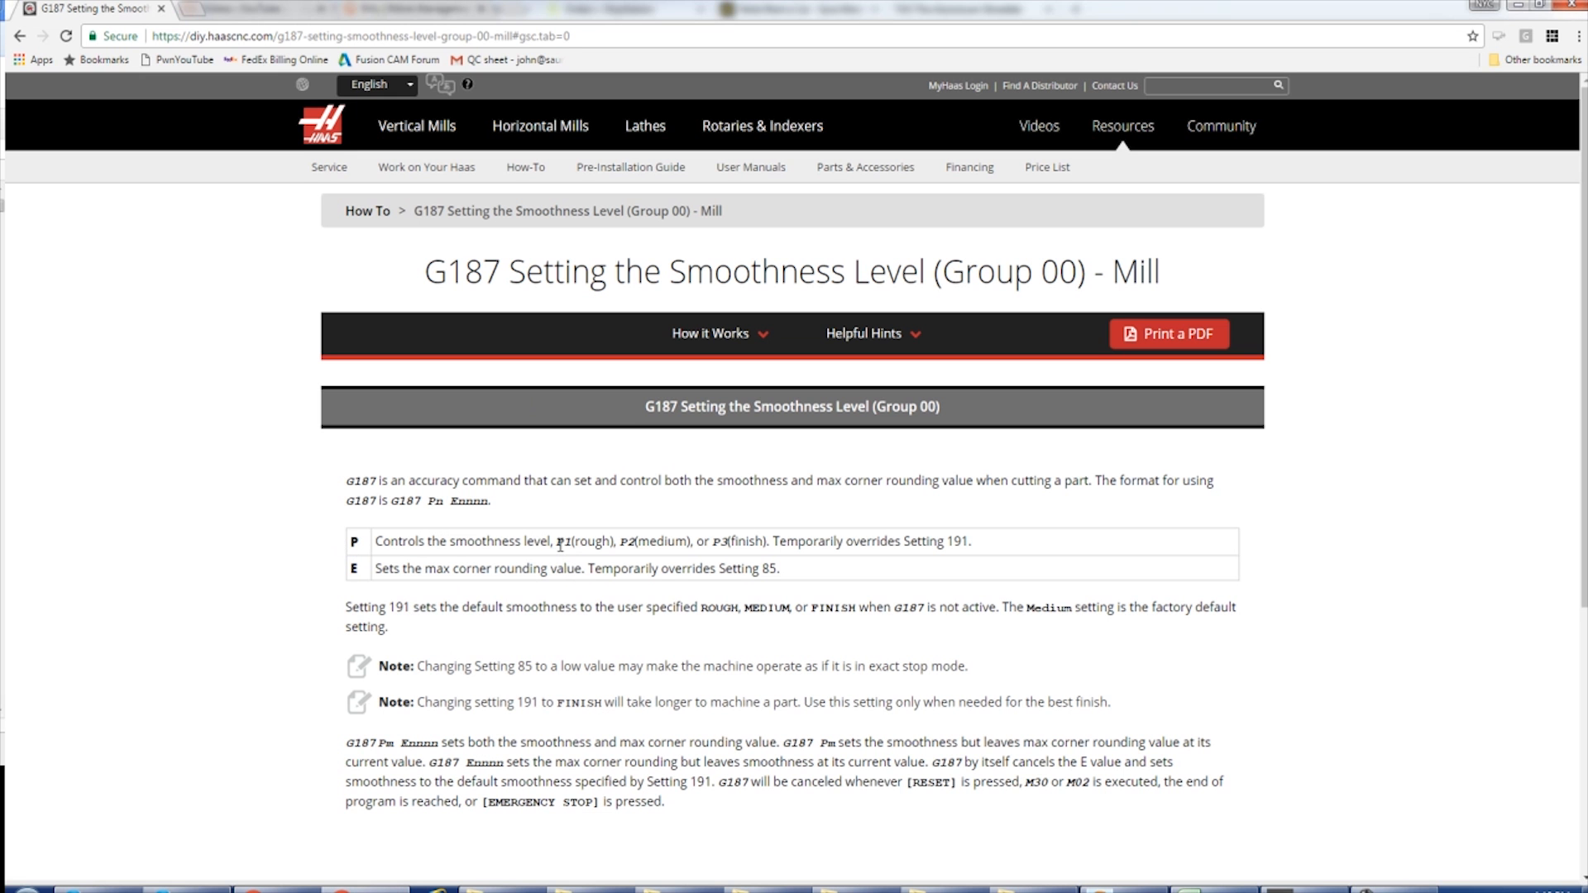
- Highlight the P1 rough smoothness level on Haas's G187 page
double_click(722, 541)
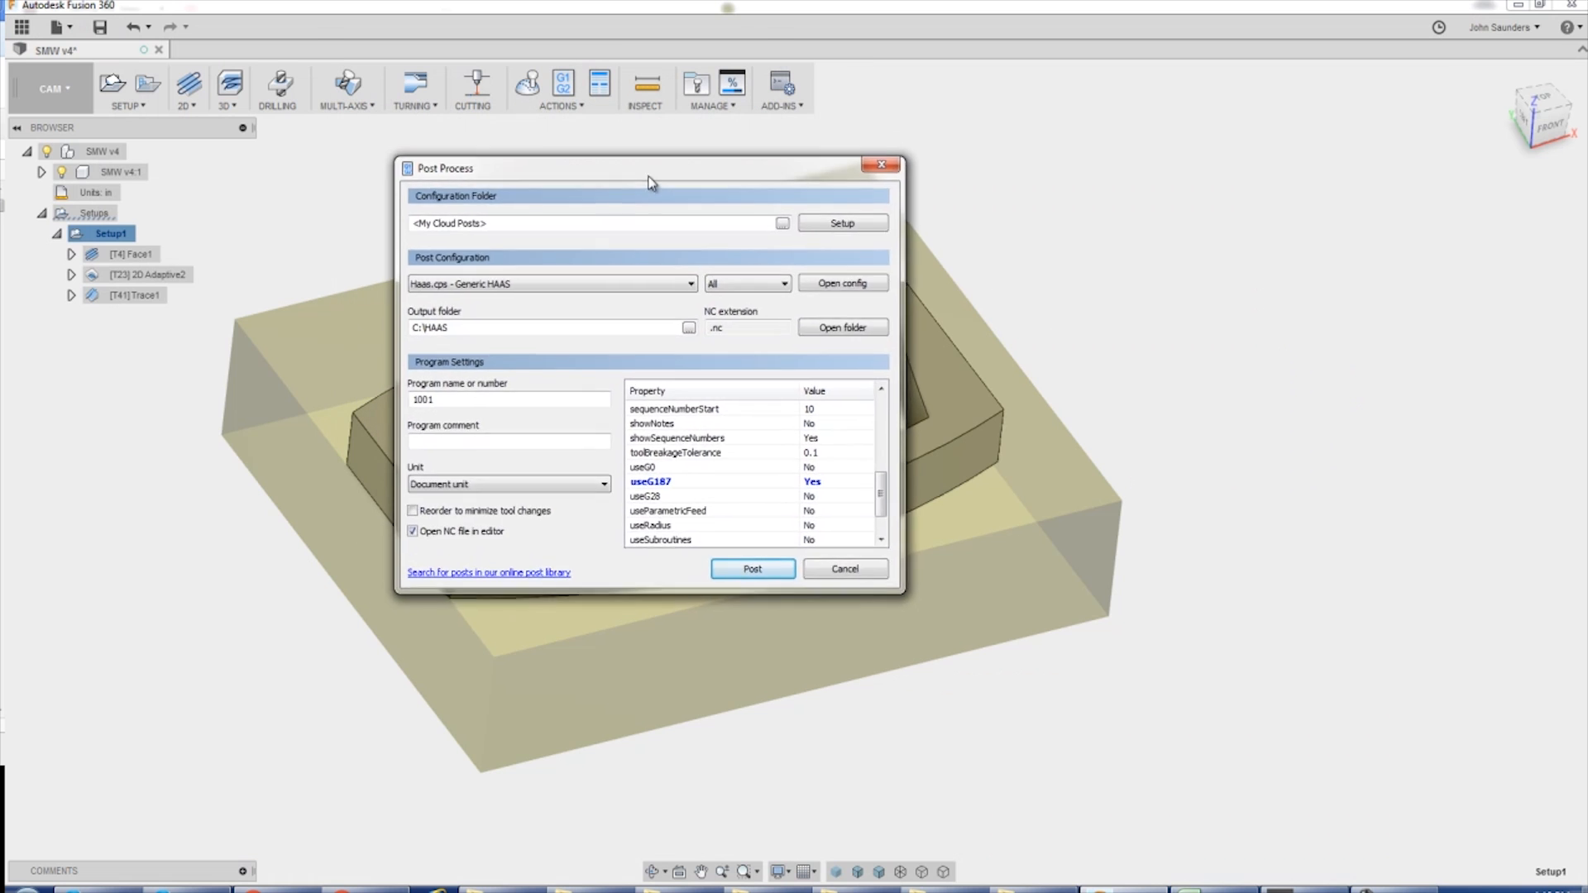
- Post Setup1 with G187 enabled and save the program as 1001.nc in HAAS
left_click_drag(648, 168, 681, 215)
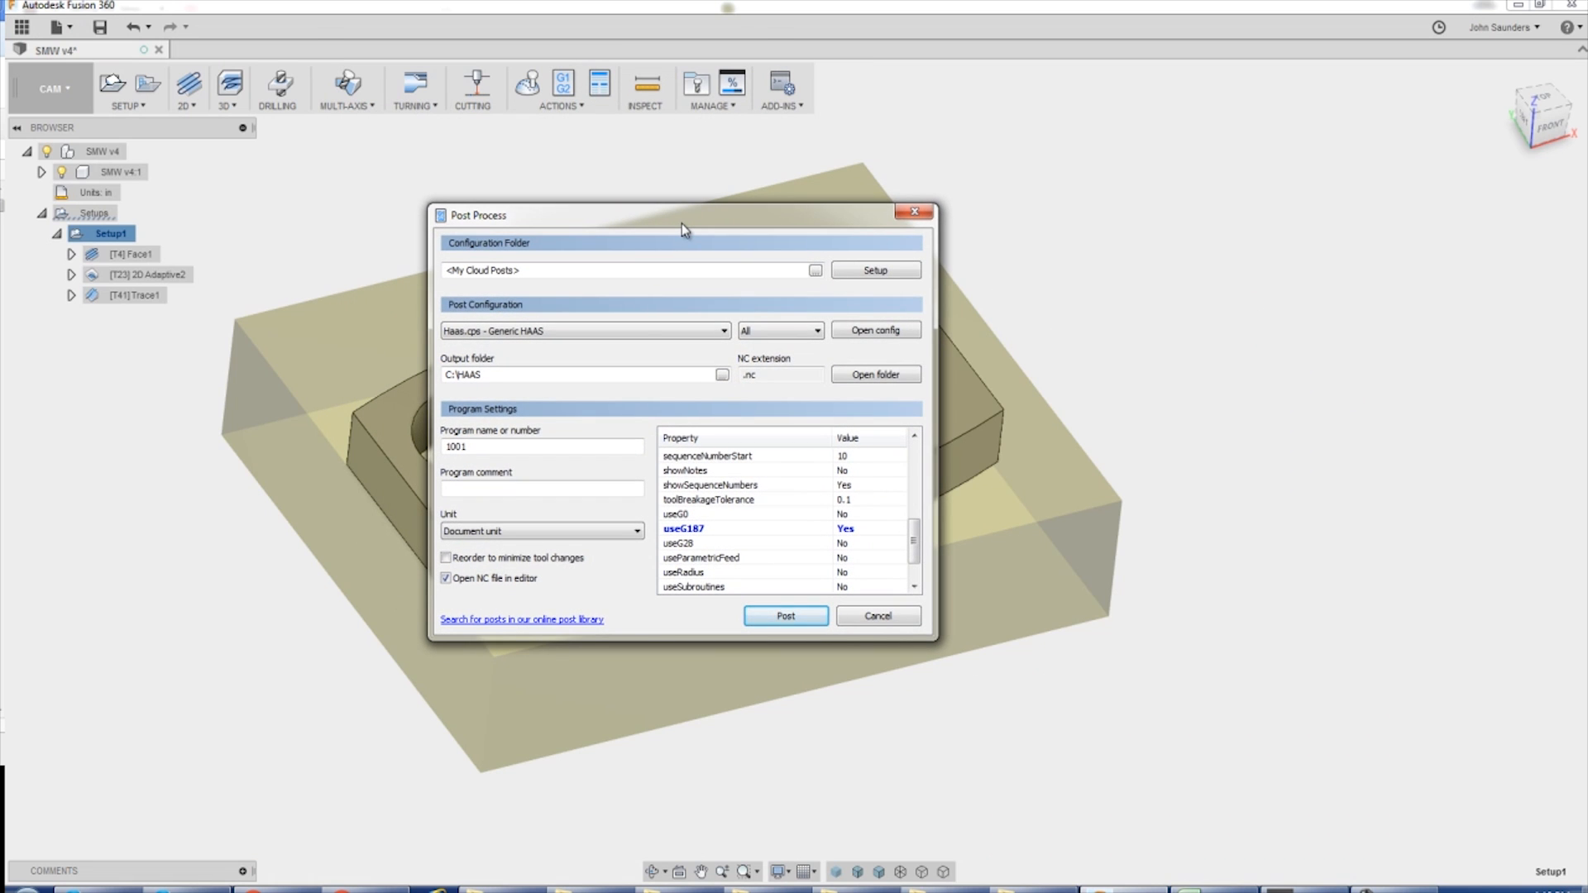
mouse_move(785, 615)
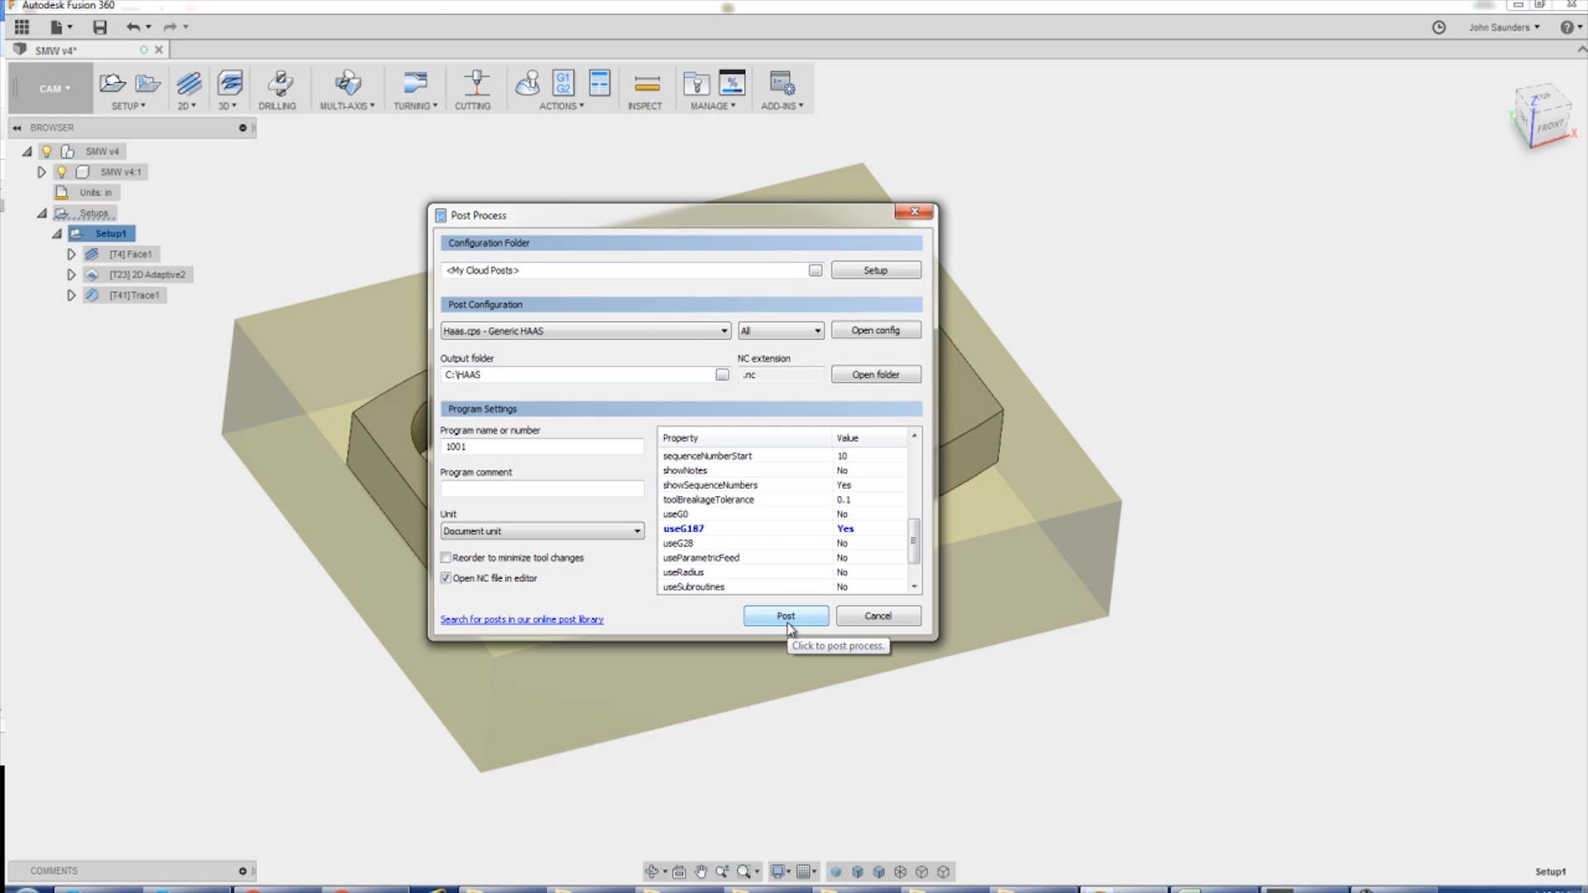
left_click(785, 617)
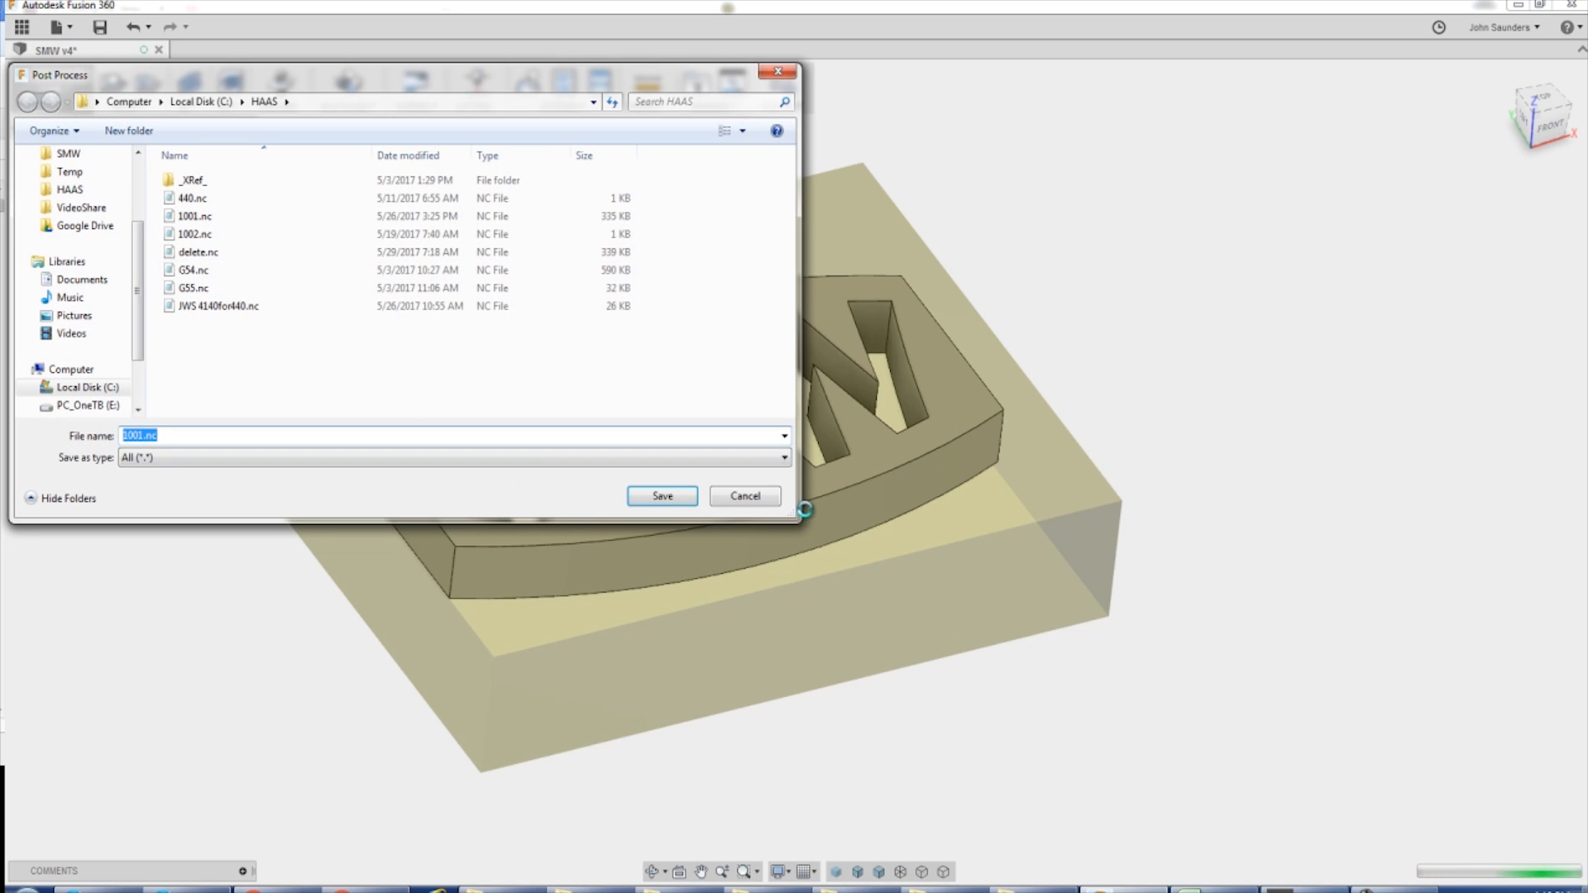
left_click(660, 495)
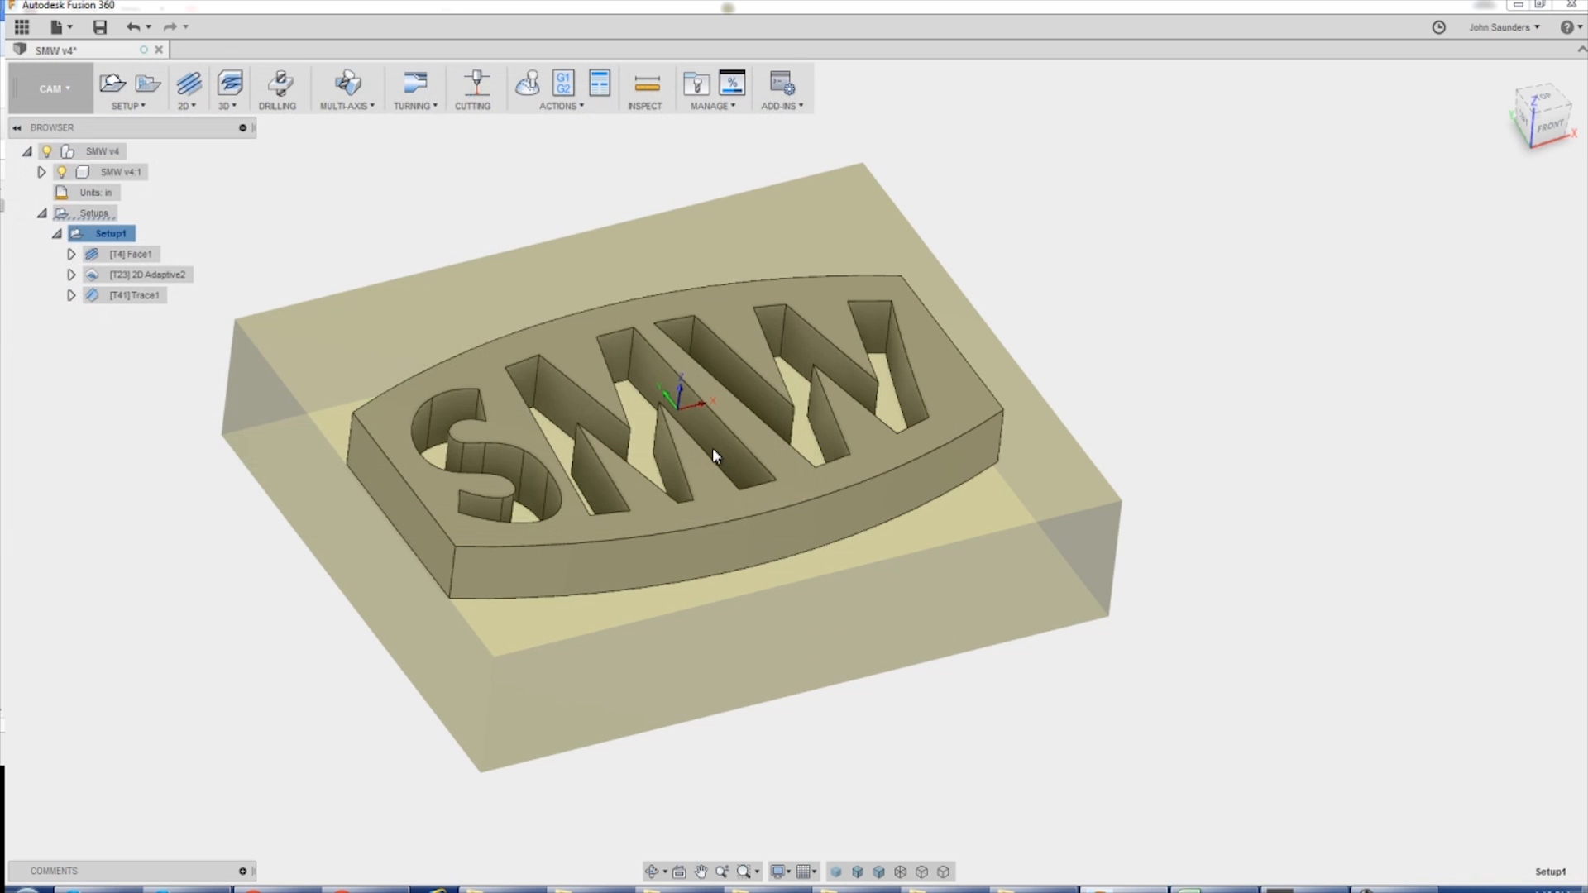
mouse_move(710, 437)
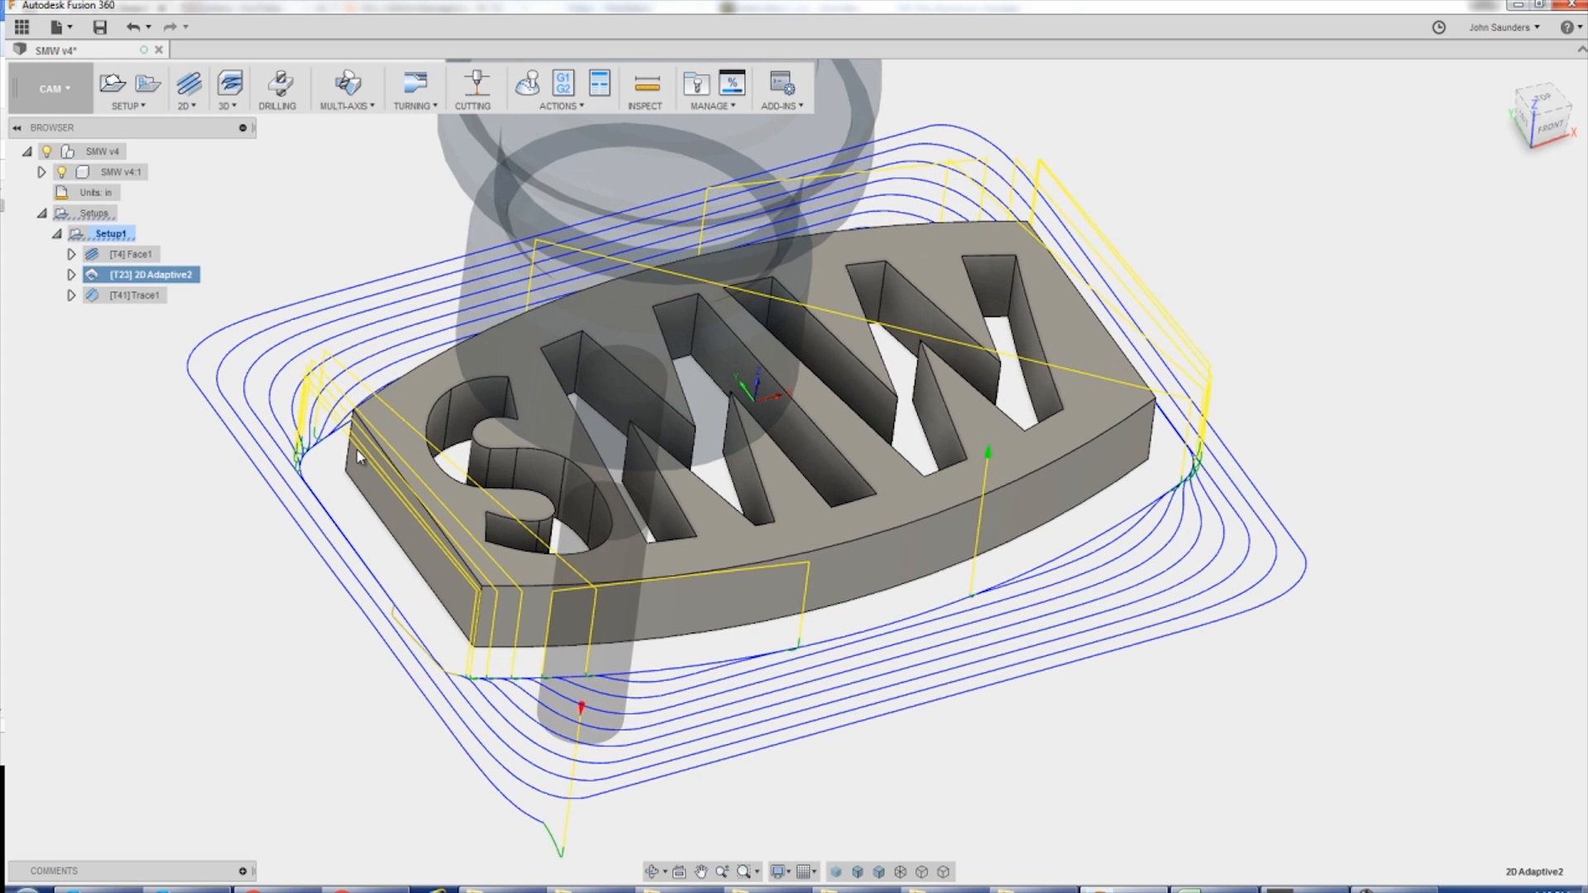
mouse_move(362, 438)
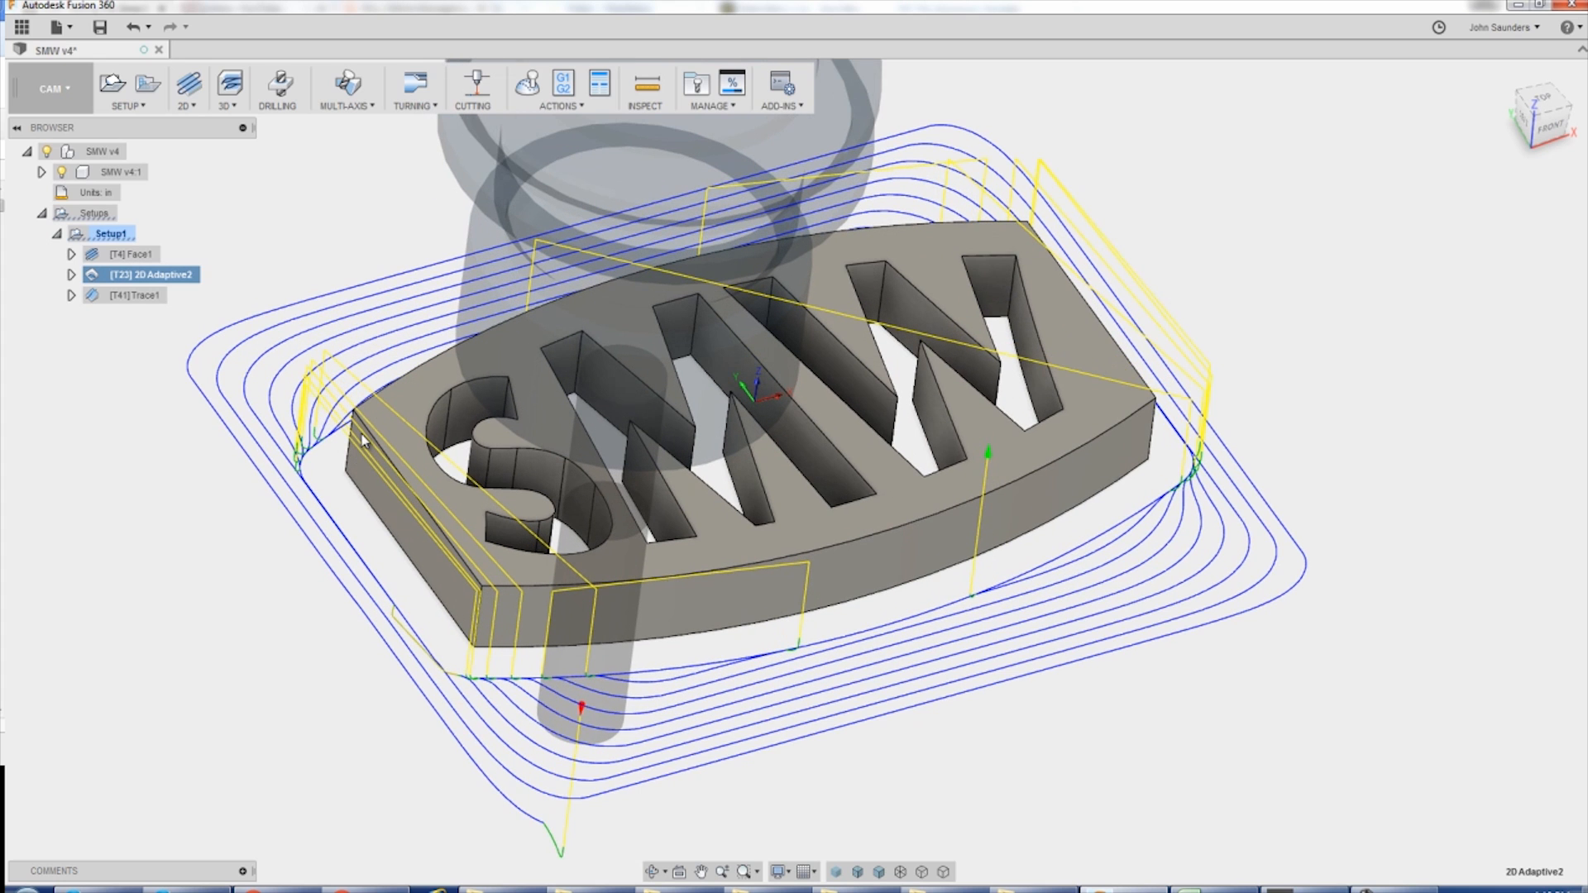
mouse_move(805, 745)
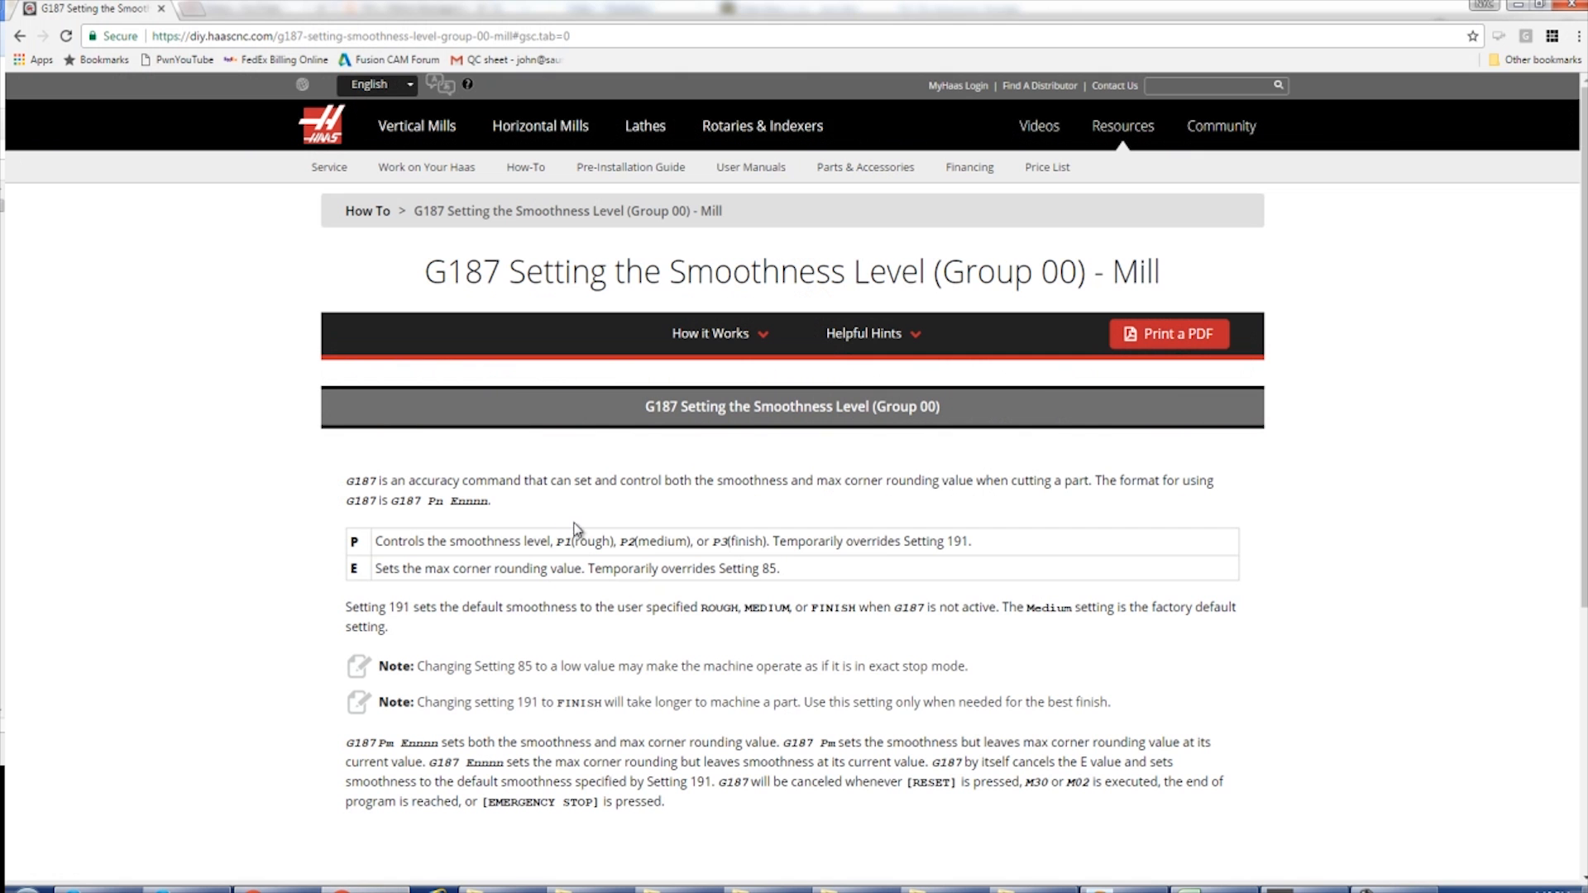
double_click(569, 540)
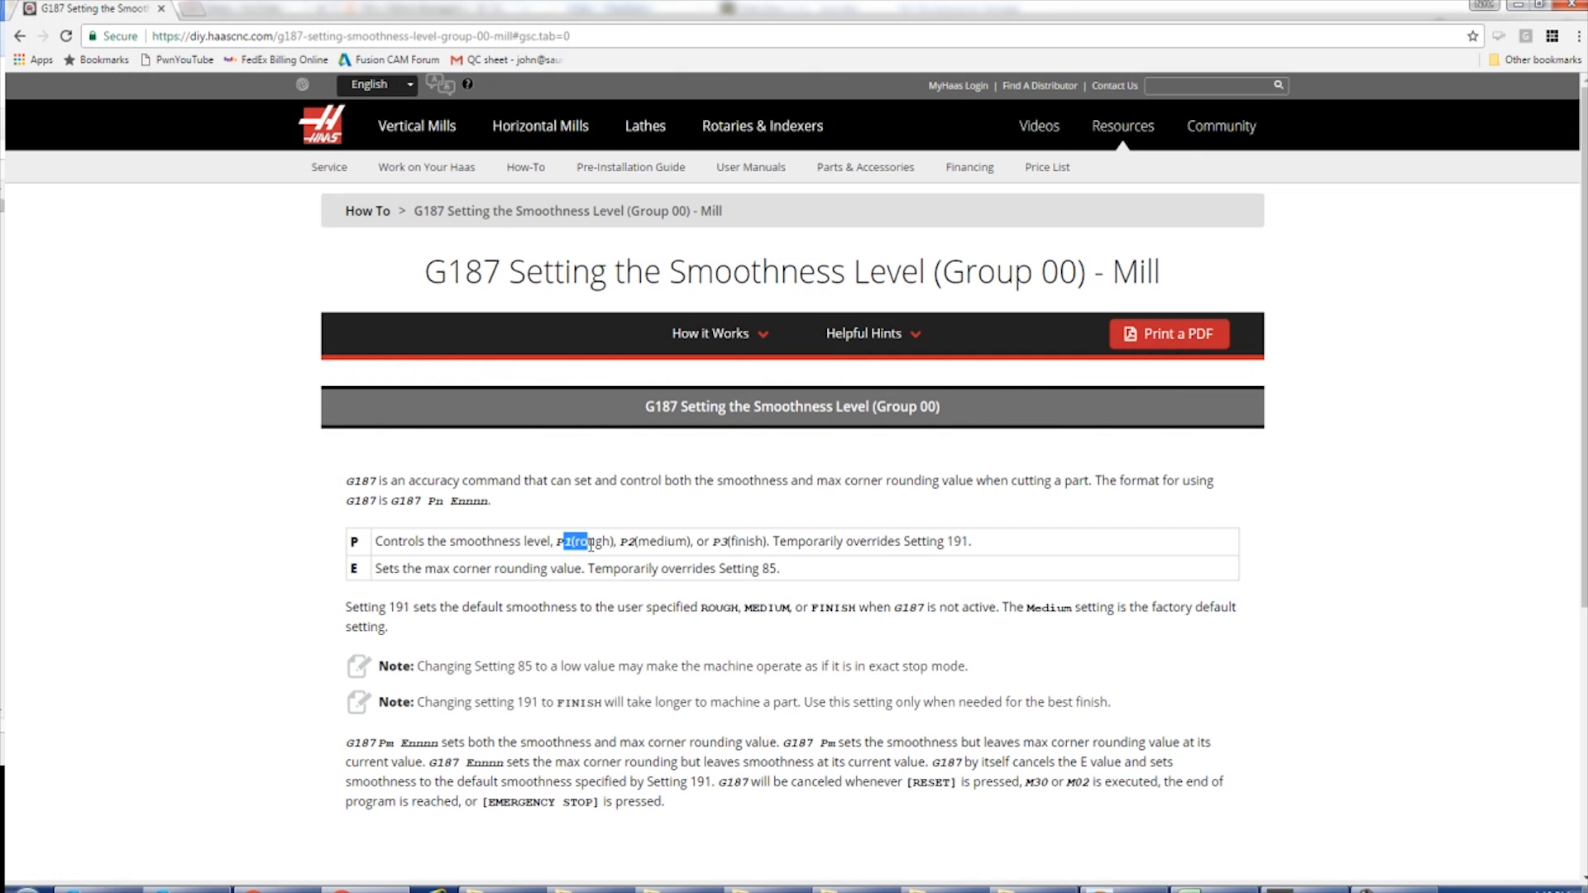
left_click(820, 587)
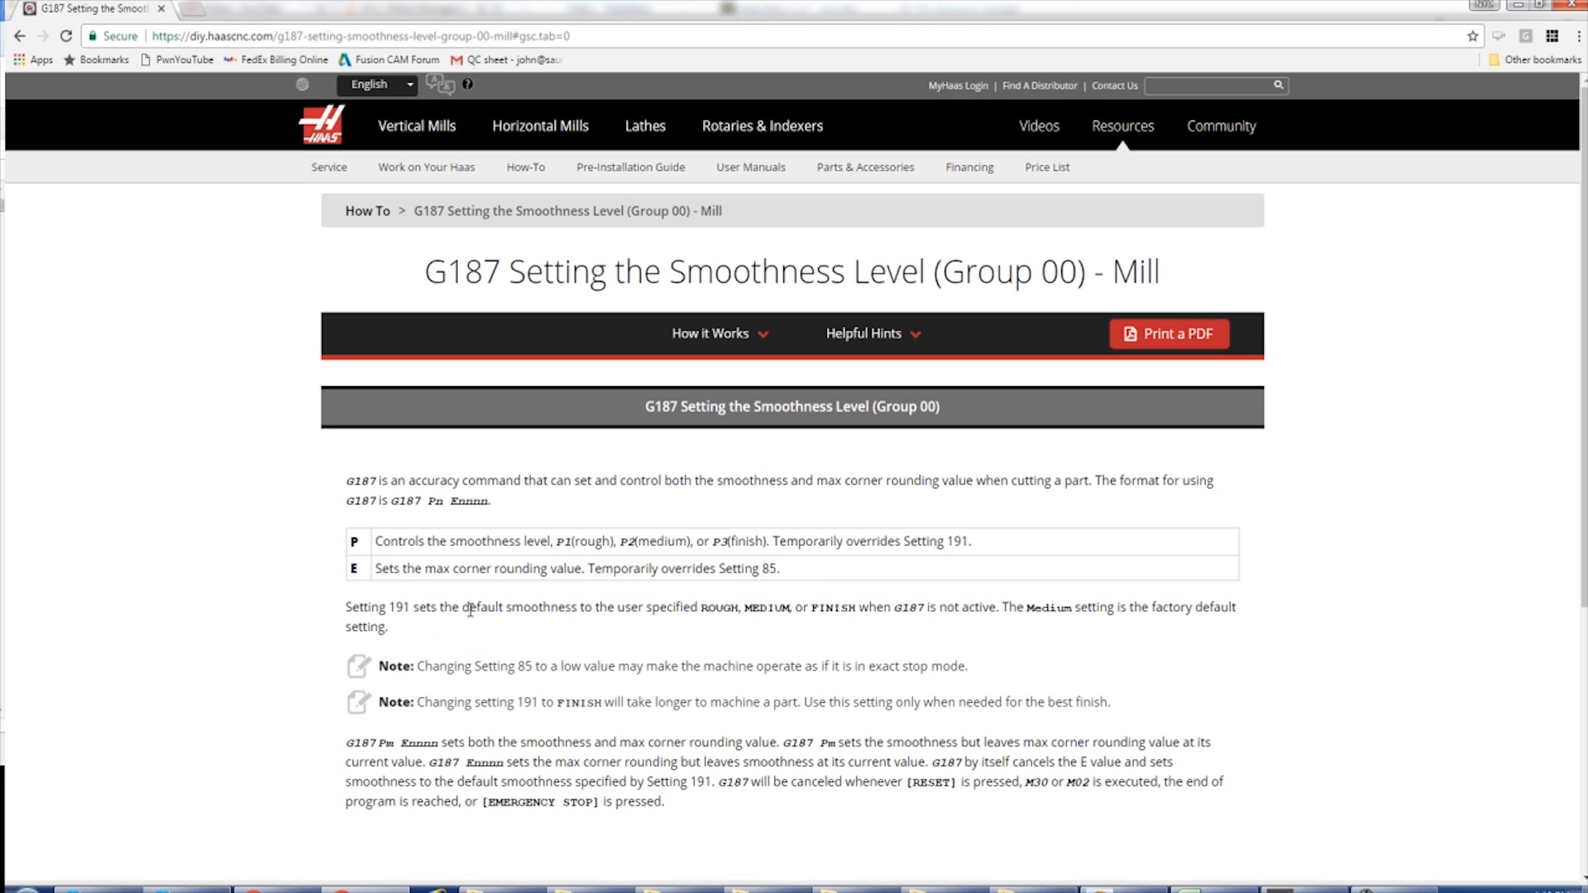
mouse_move(740, 546)
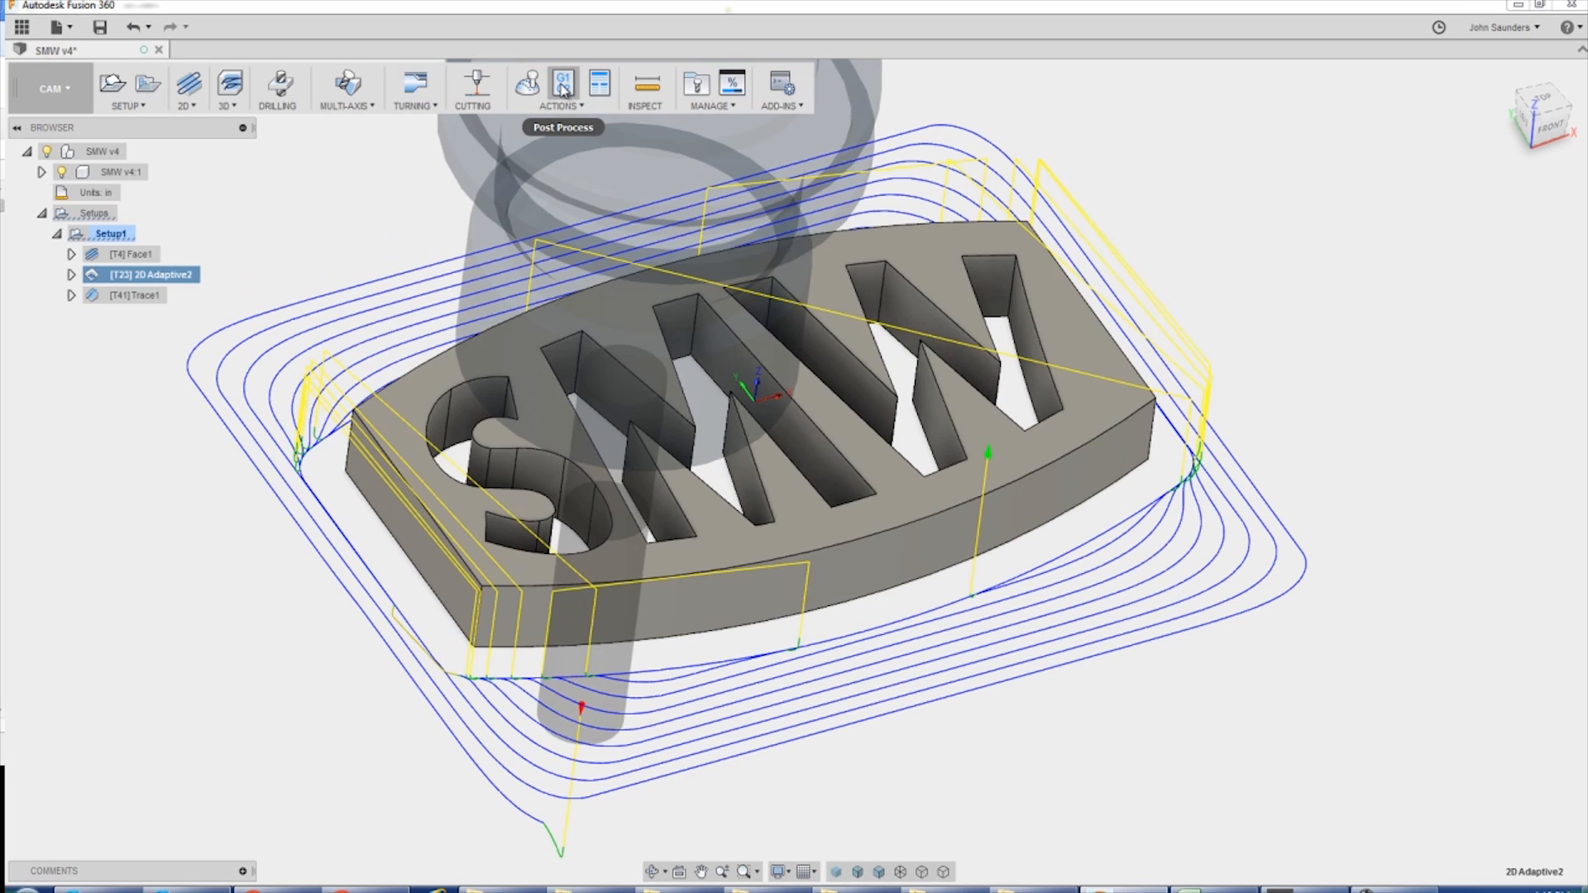
- Re-post the Haas program with G187 and save it to the HAAS folder
left_click(562, 85)
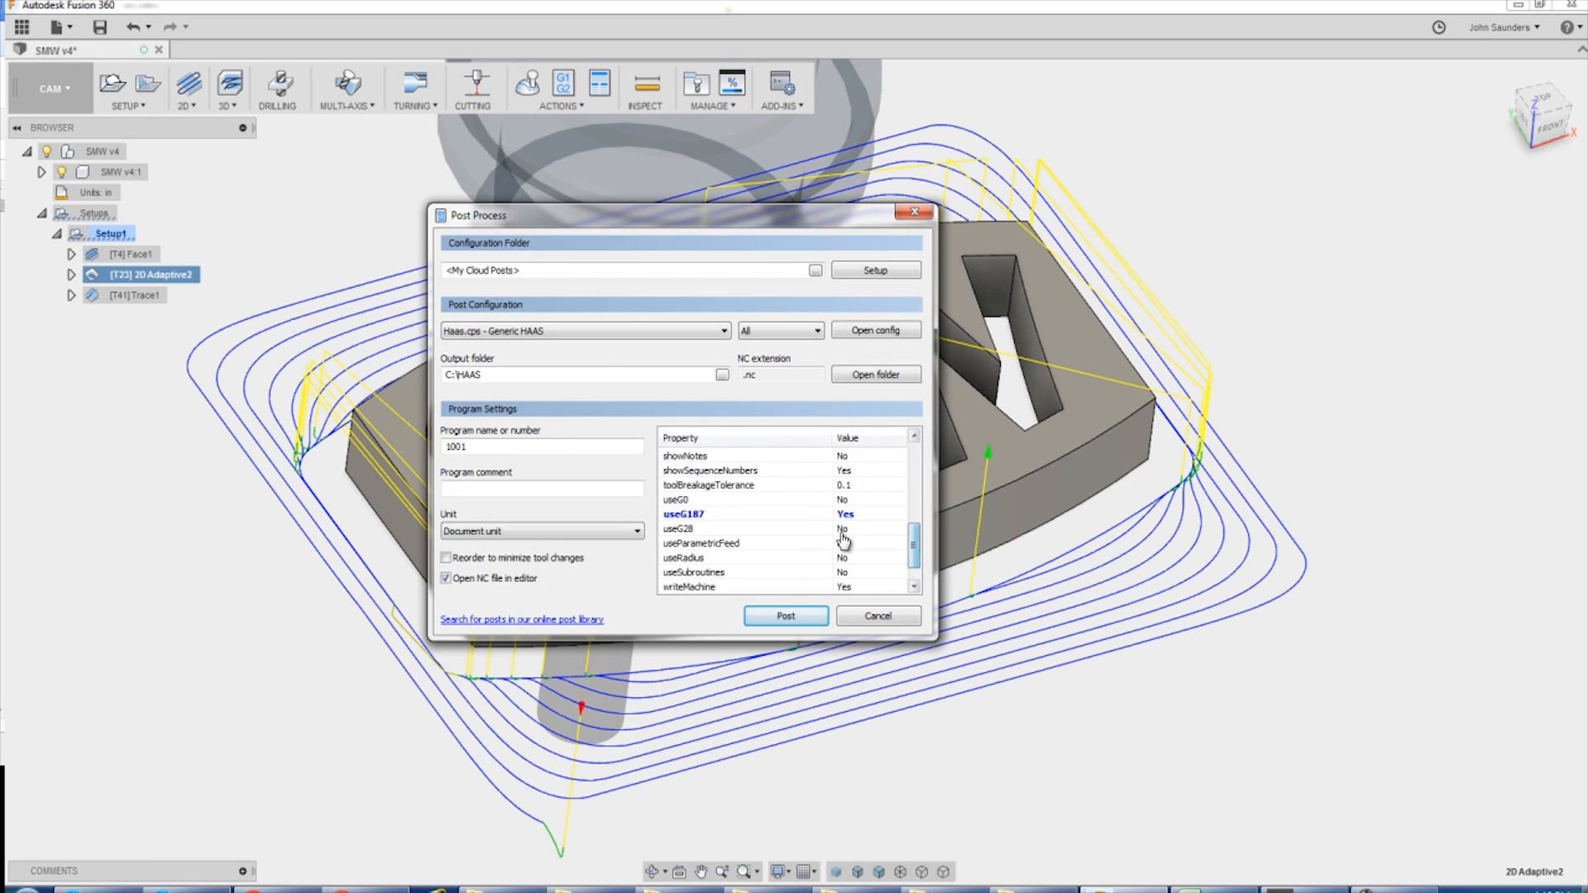
left_click(785, 616)
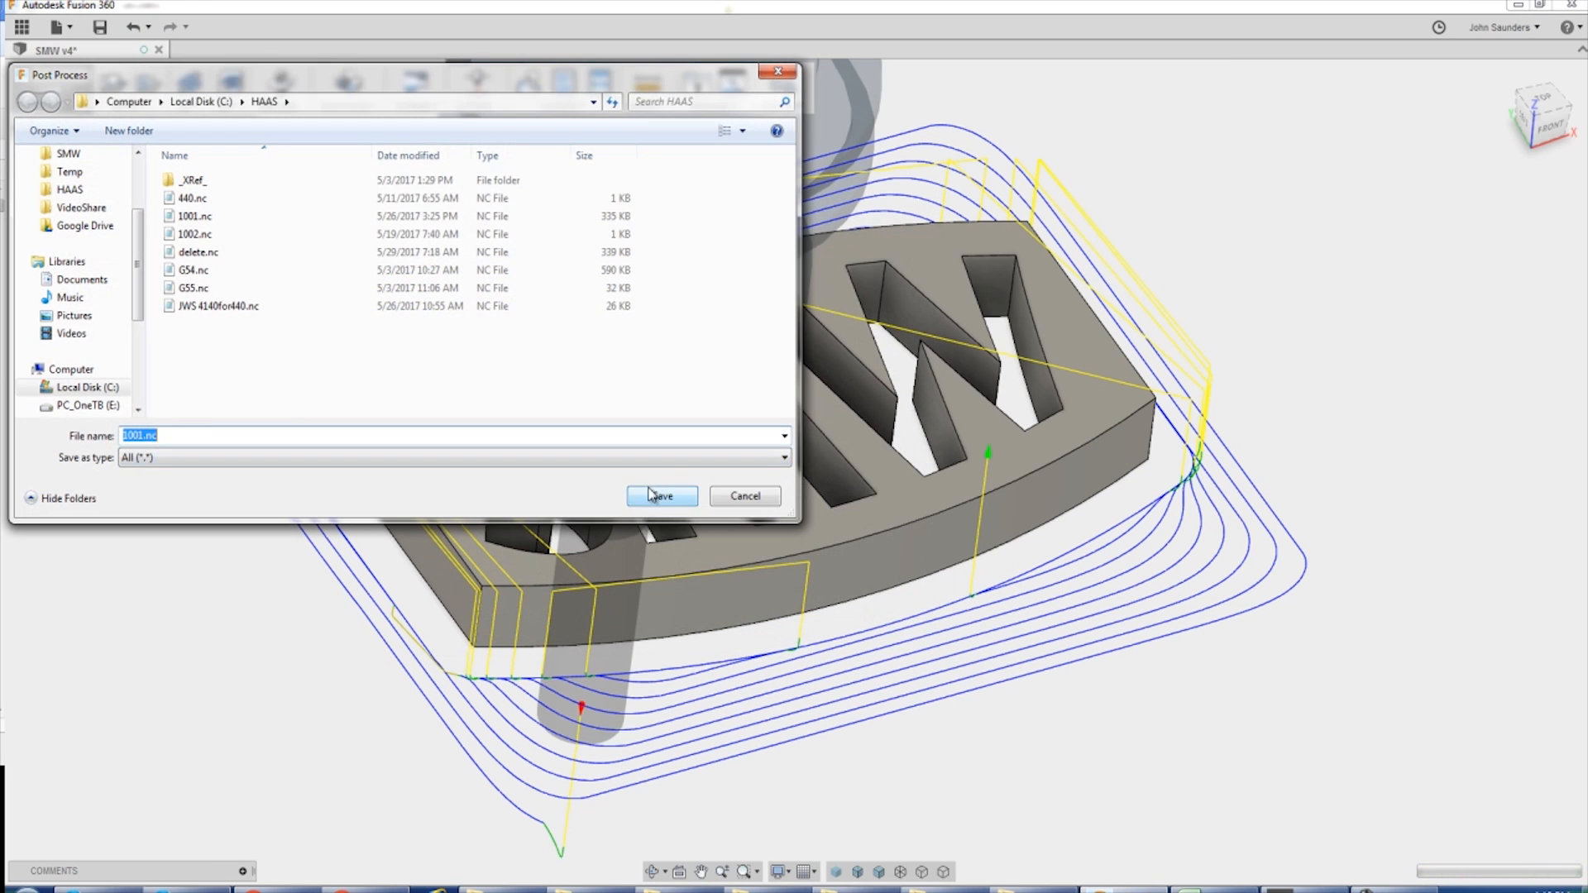
left_click(659, 496)
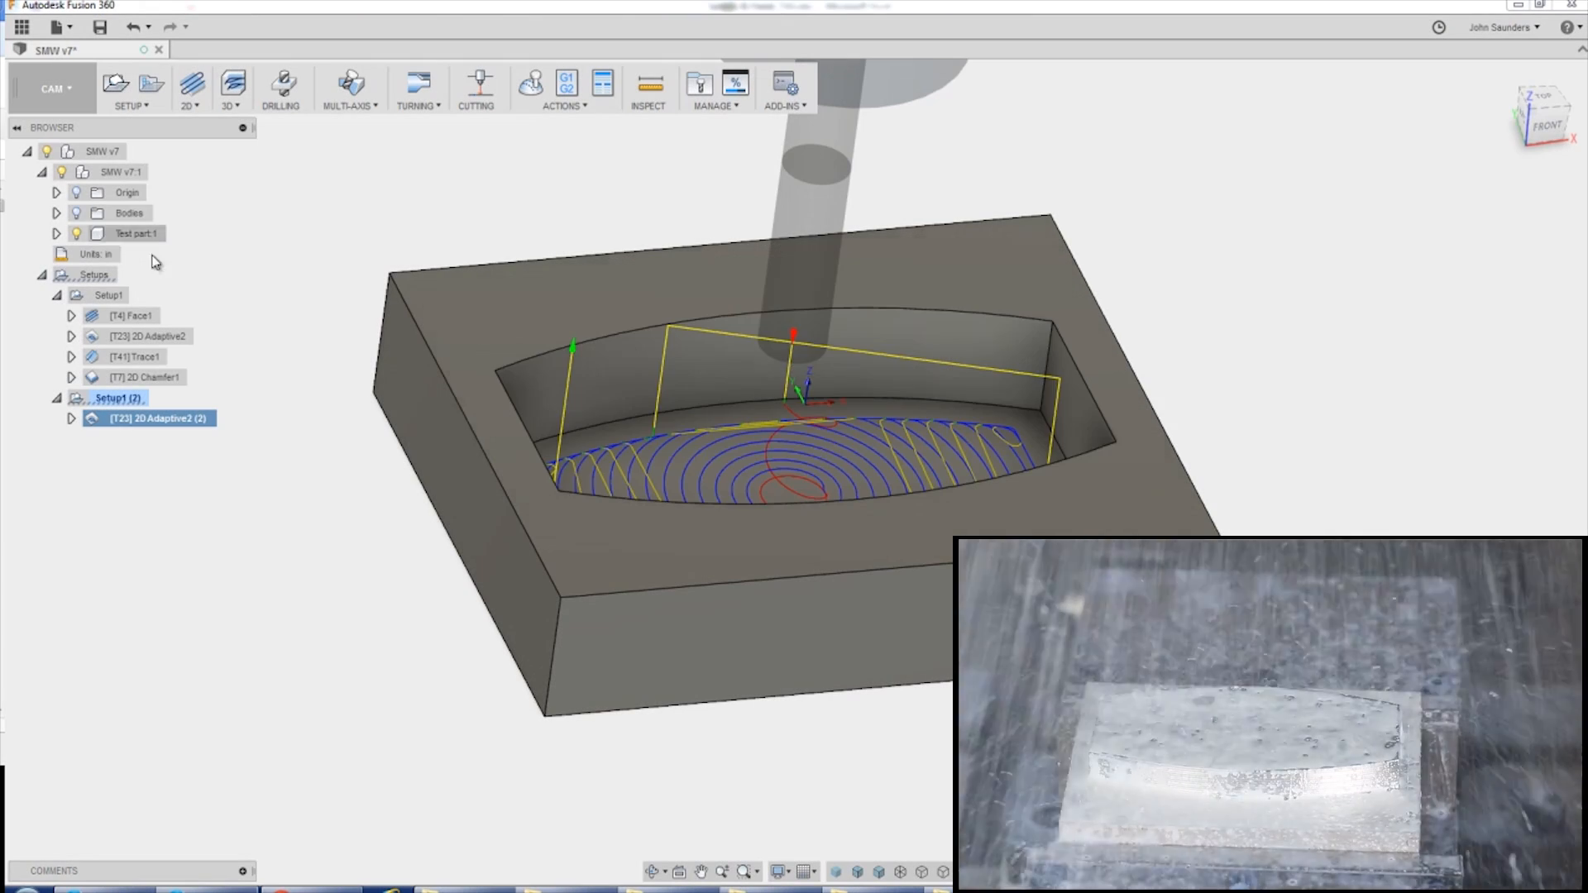
- Dismiss the Measure tool and open 2D Adaptive2 (2) for editing
left_click(650, 83)
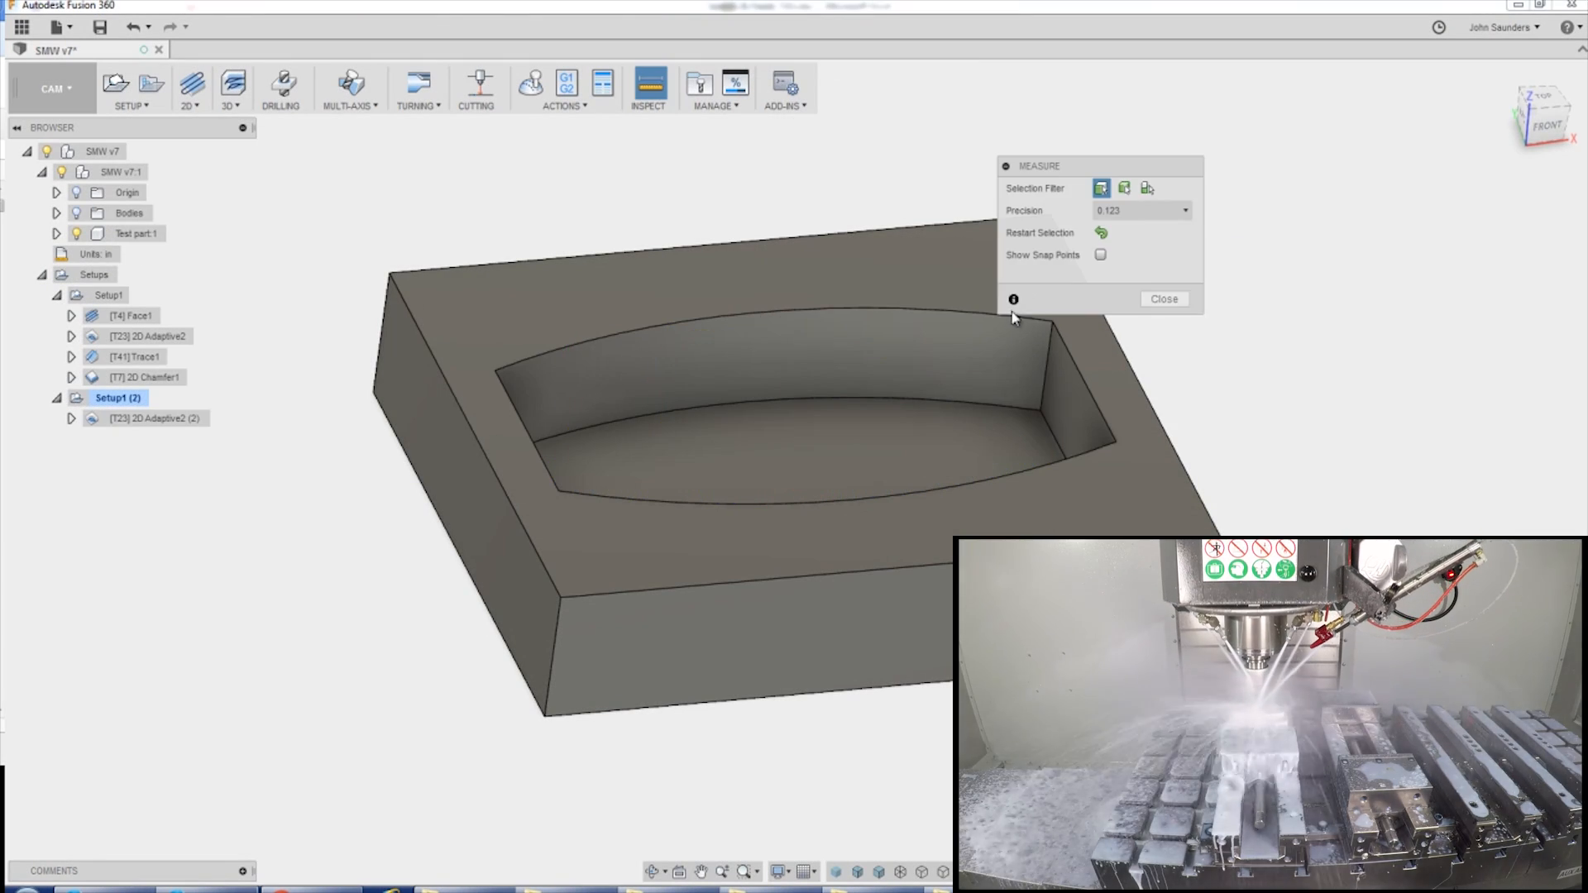
left_click(1164, 299)
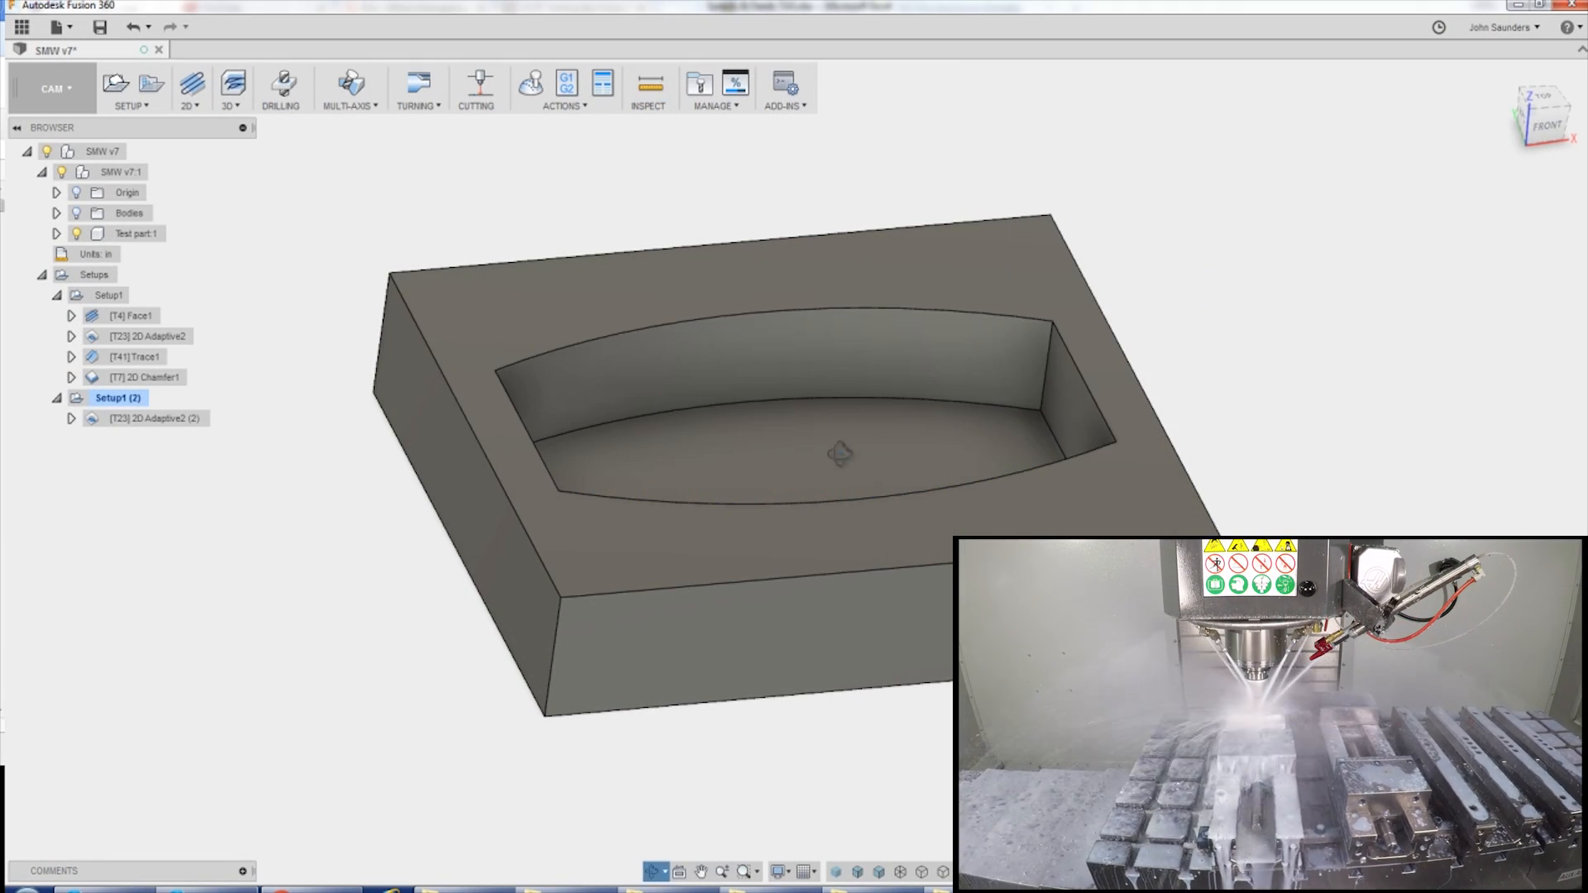
double_click(153, 418)
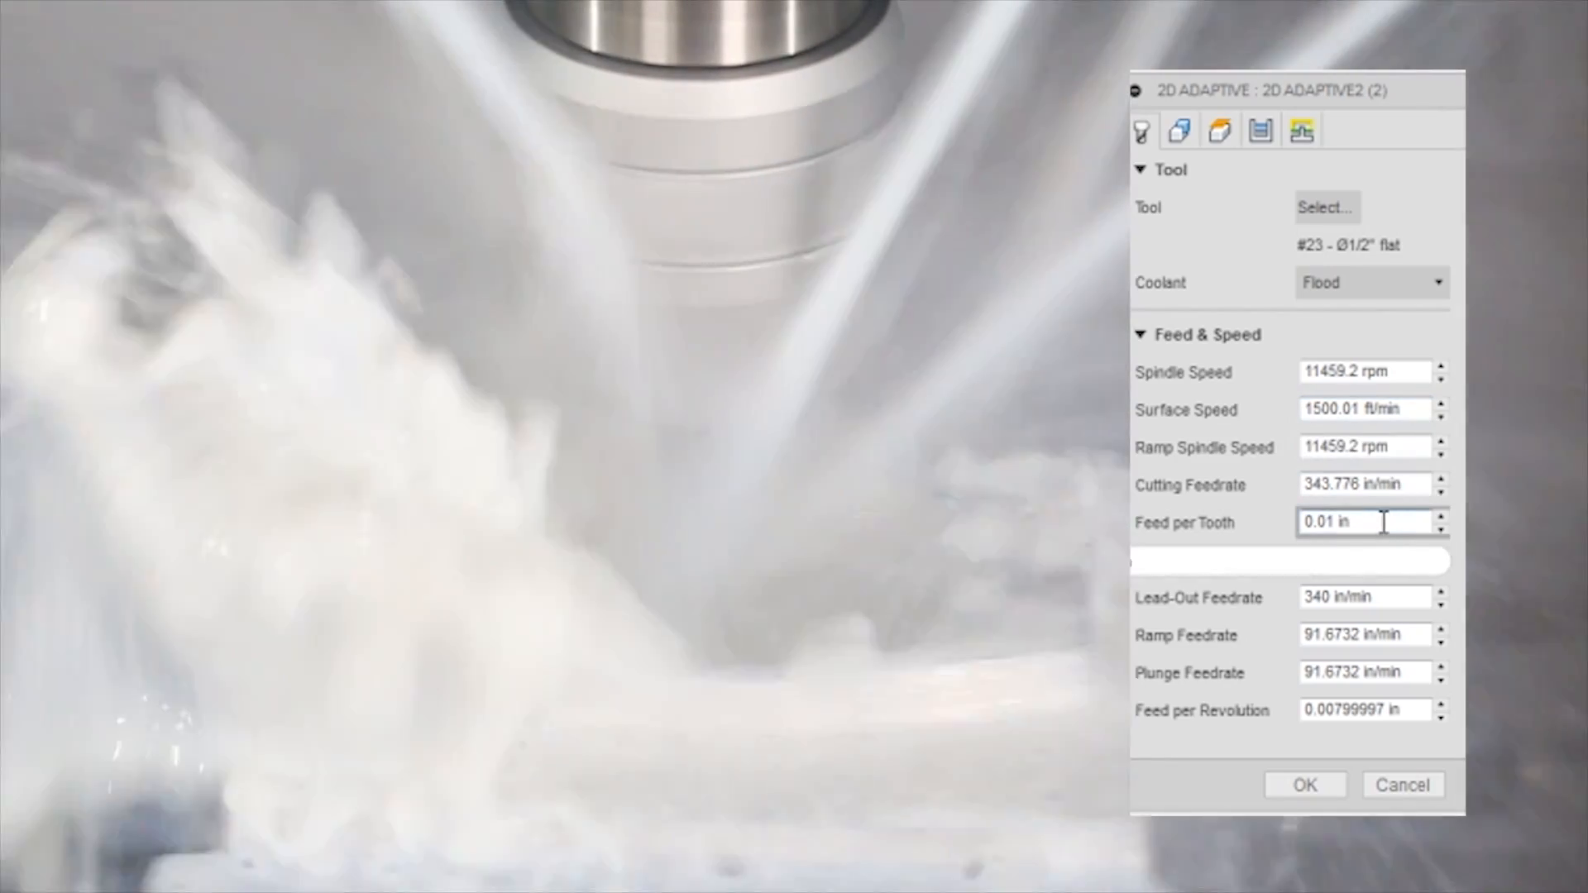
- Review the pocket's feeds and speeds, then view its Linking settings
left_click(1260, 132)
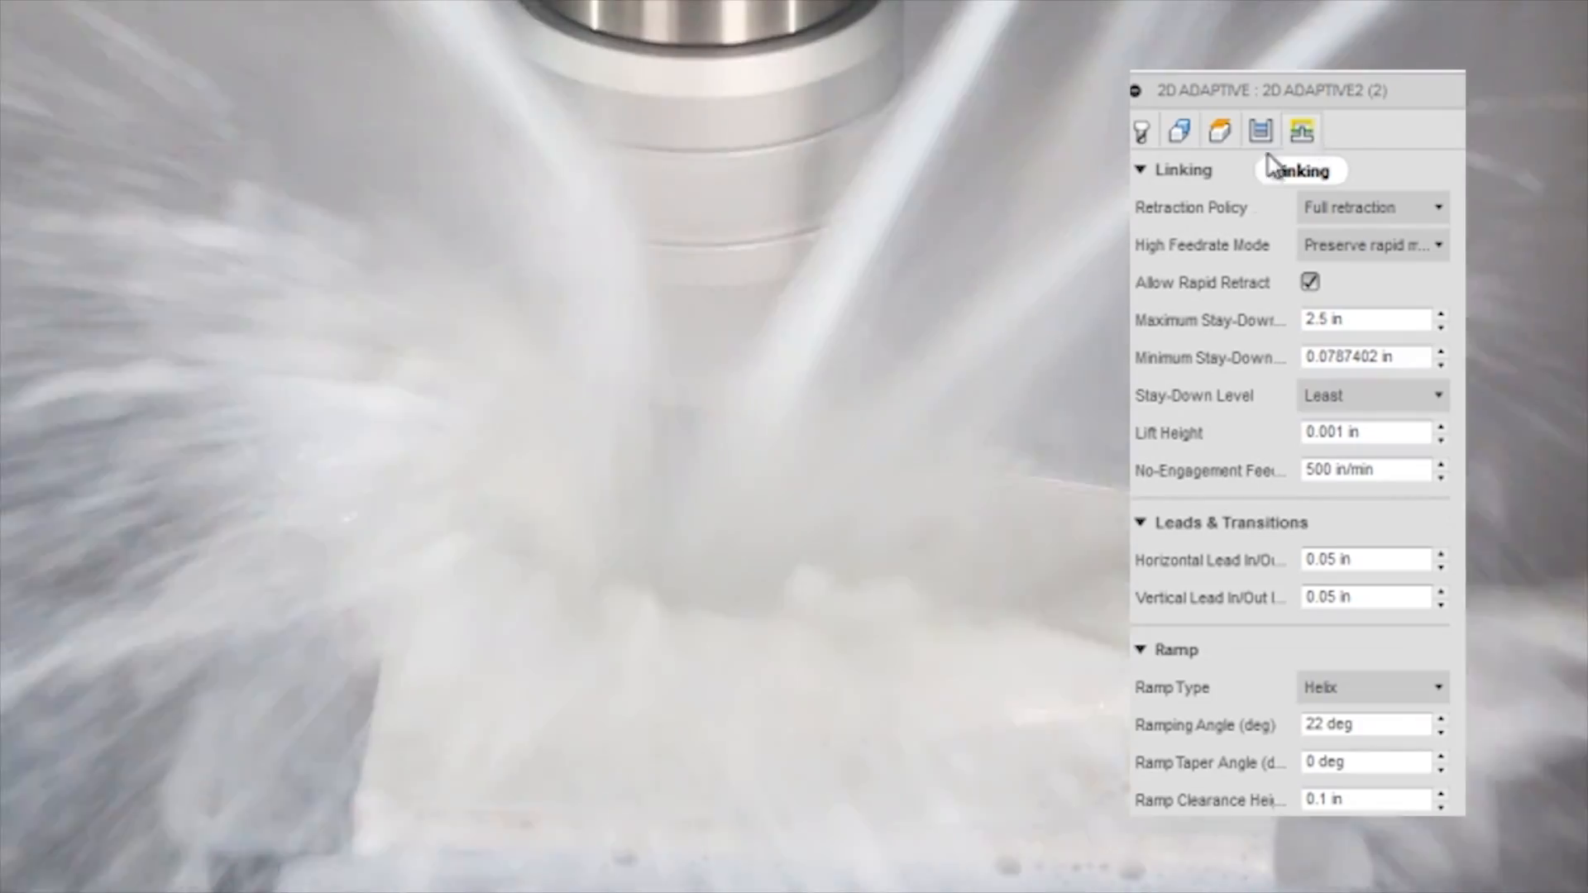